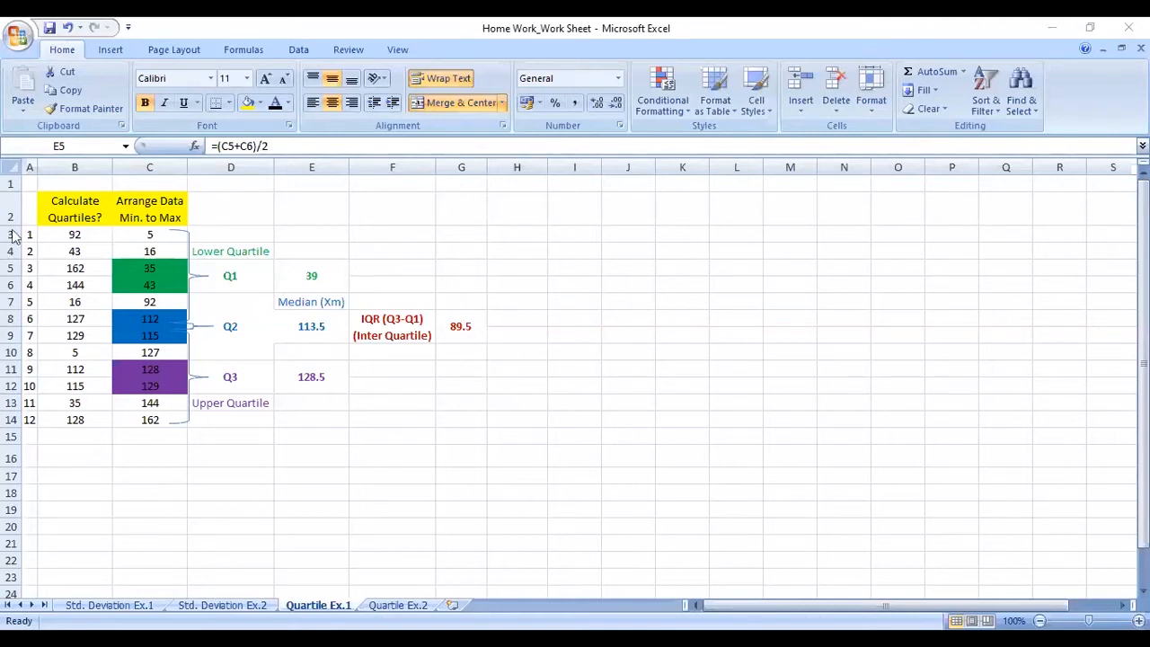
mouse_move(93, 242)
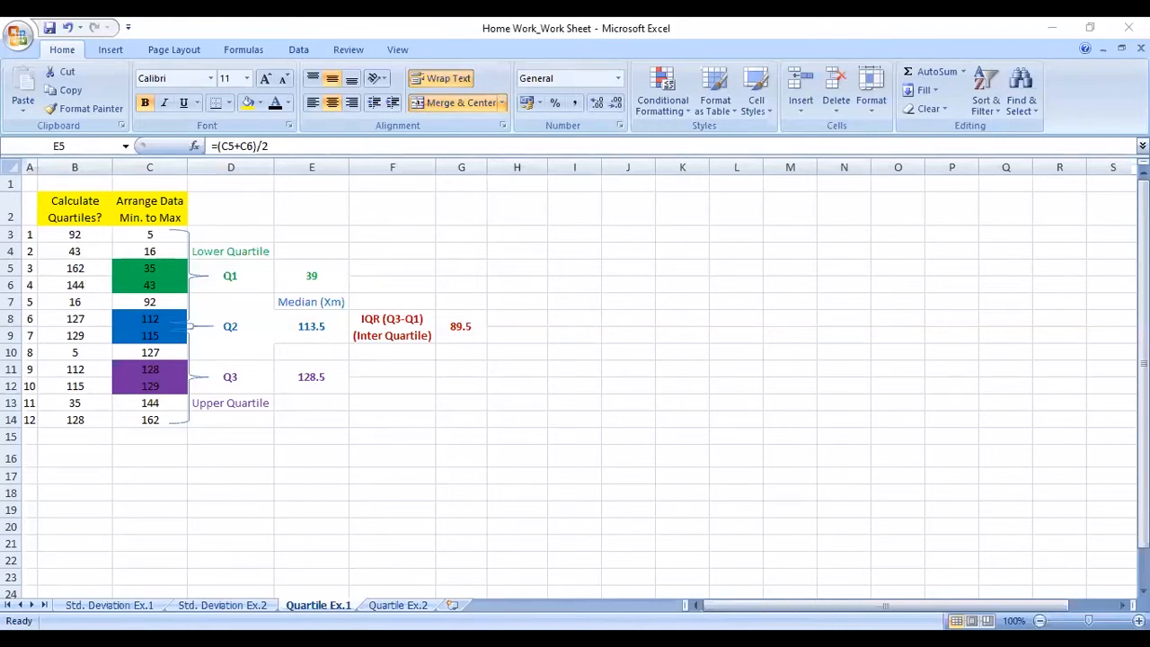
Review the manual Q1 and Q3 average formulas and the sorted values they draw on
left_click(311, 276)
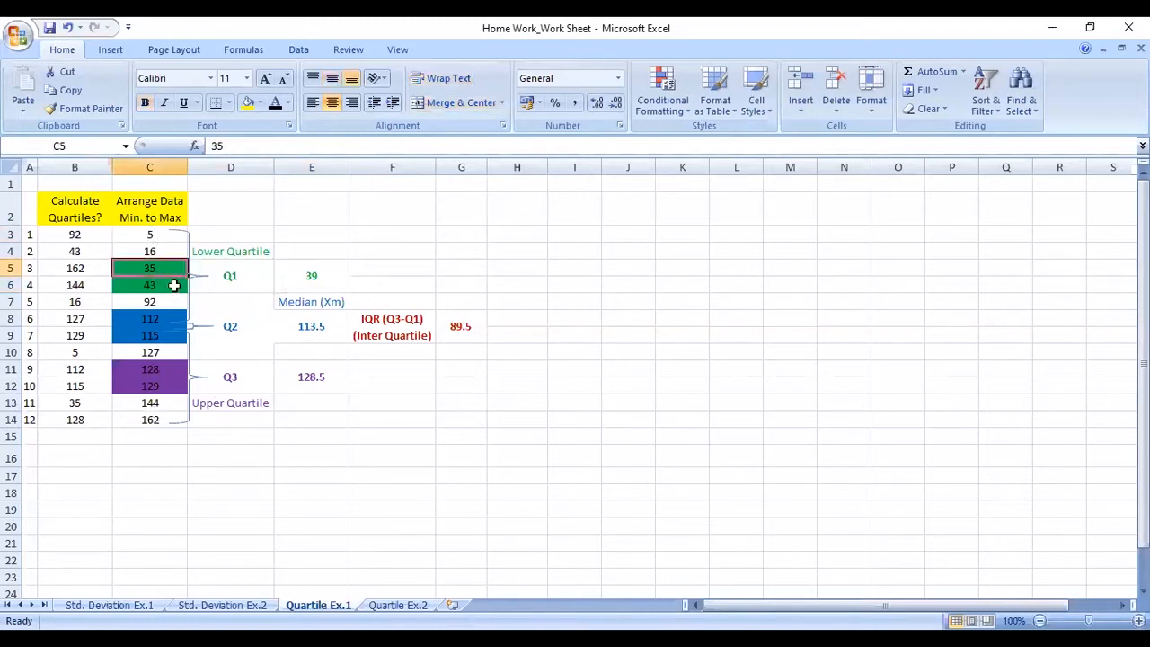
left_click(149, 284)
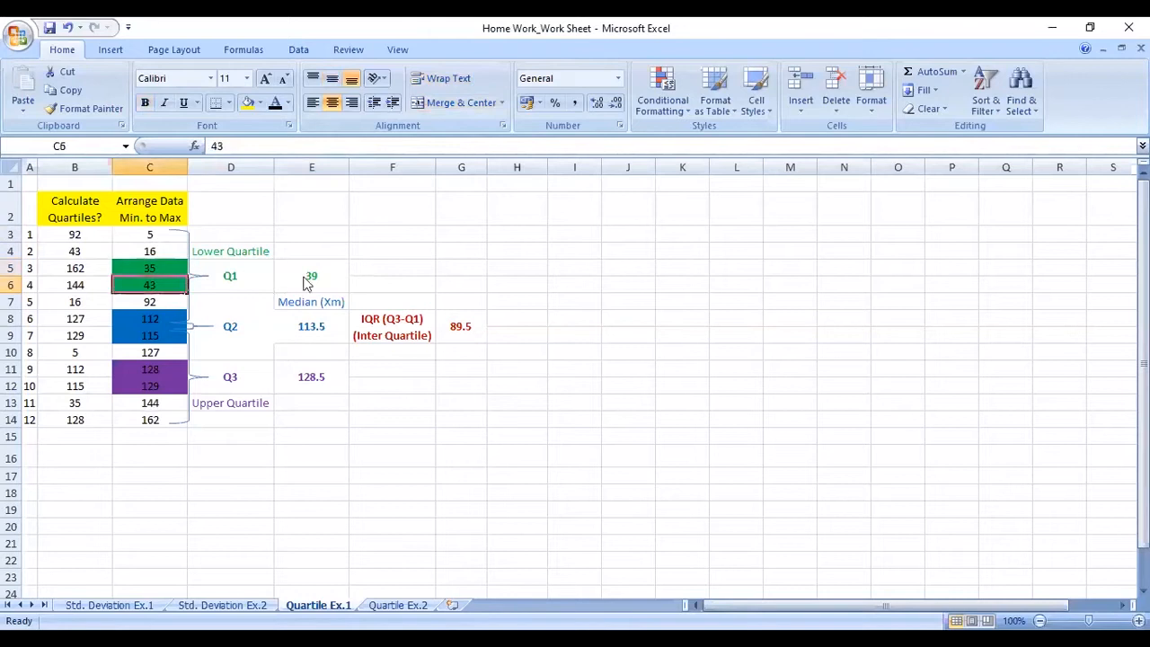
left_click(311, 276)
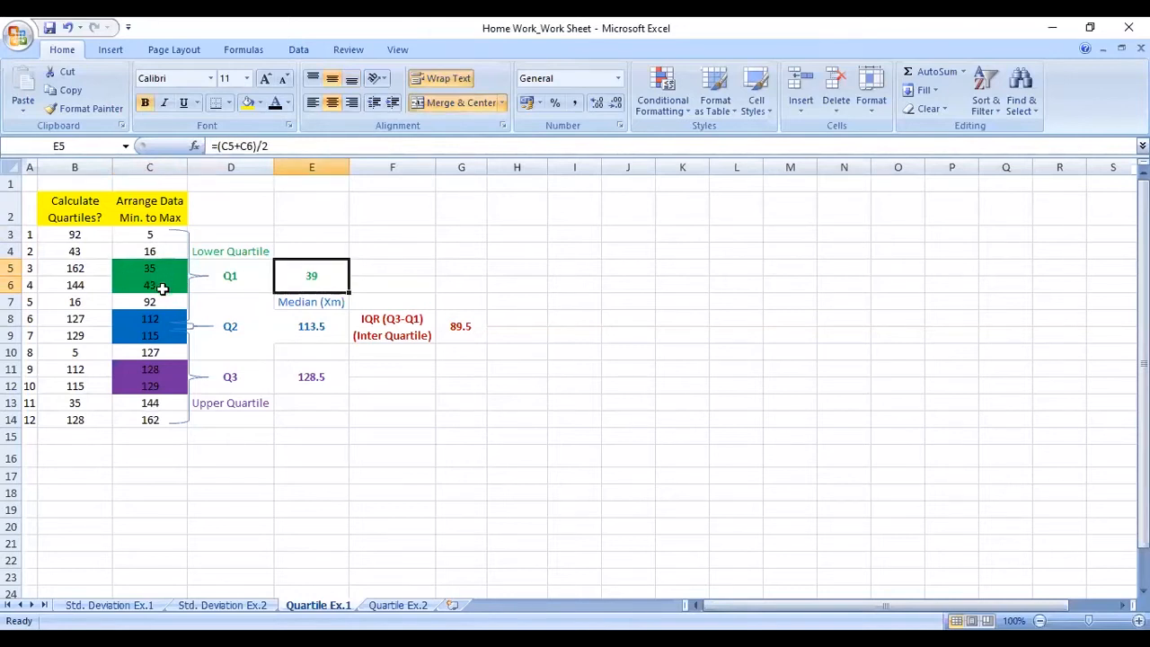
mouse_move(333, 276)
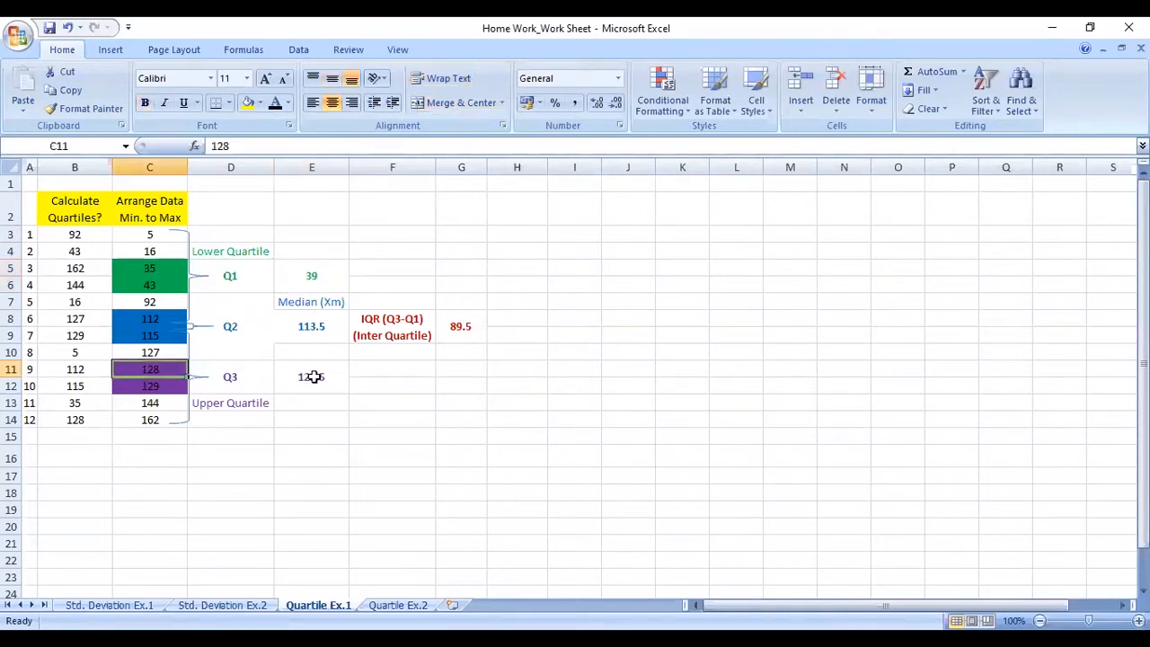
left_click(313, 378)
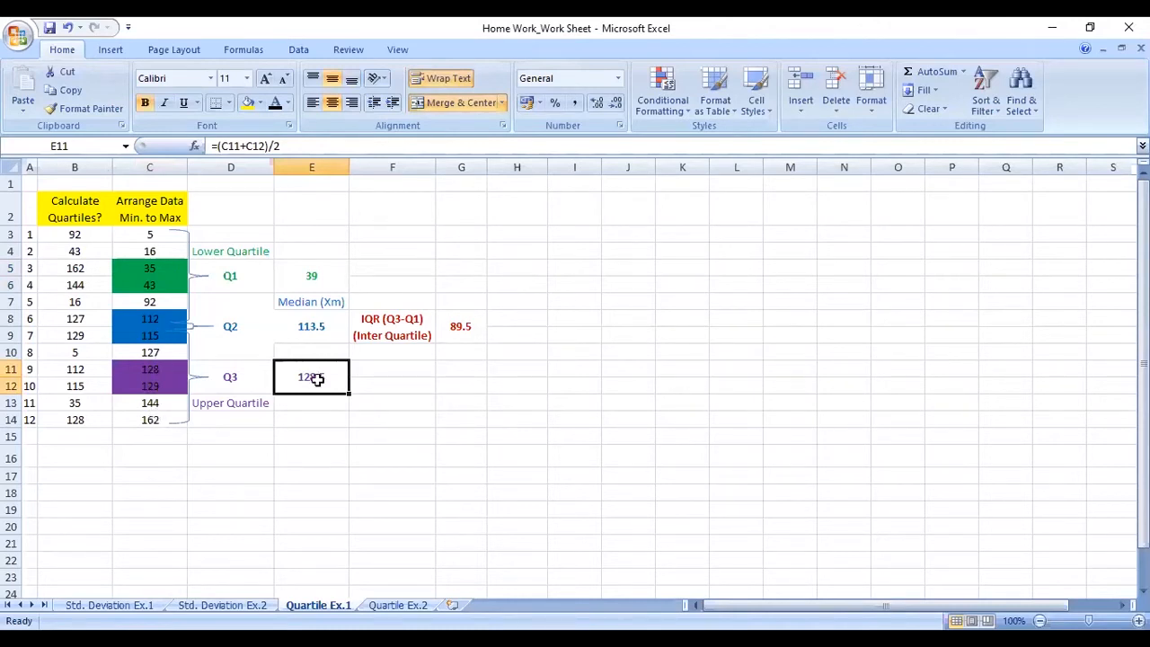
left_click(392, 384)
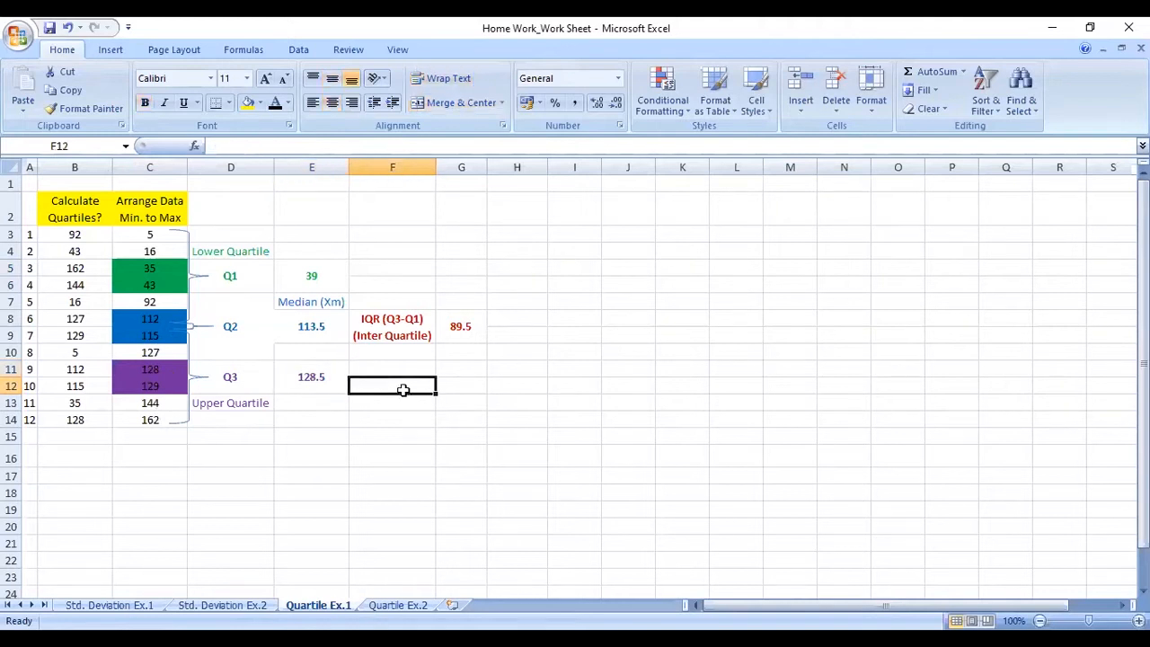
left_click(311, 377)
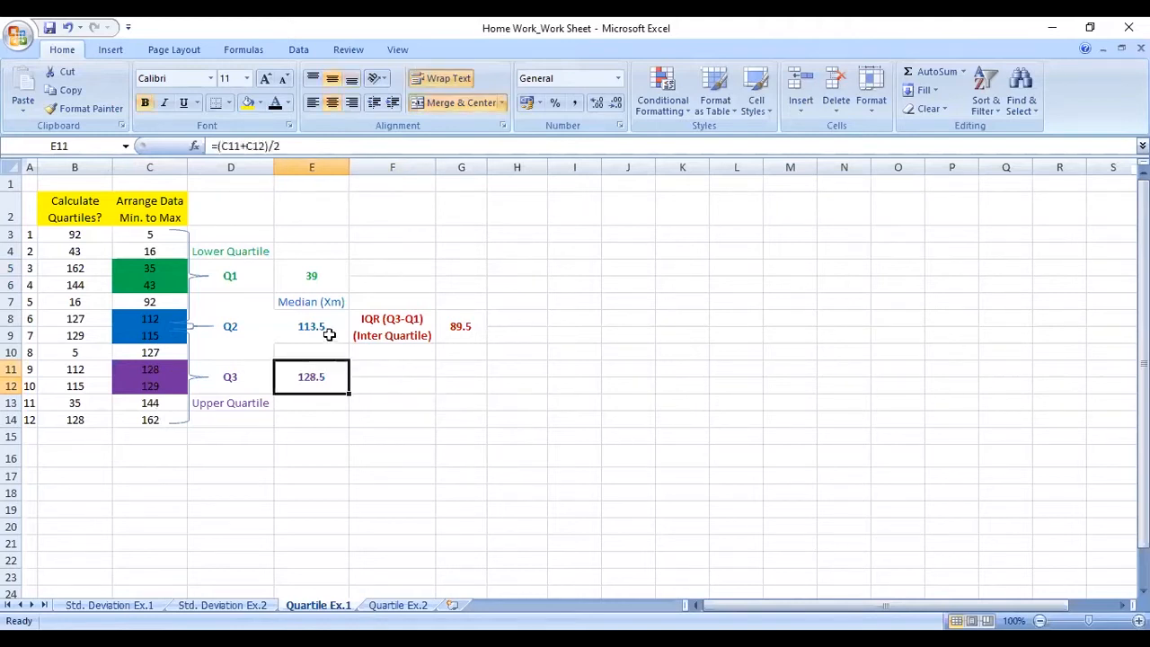
Review the Q2 median formula, the IQR (Q3-Q1) label and the Q1 formula once more
left_click(310, 325)
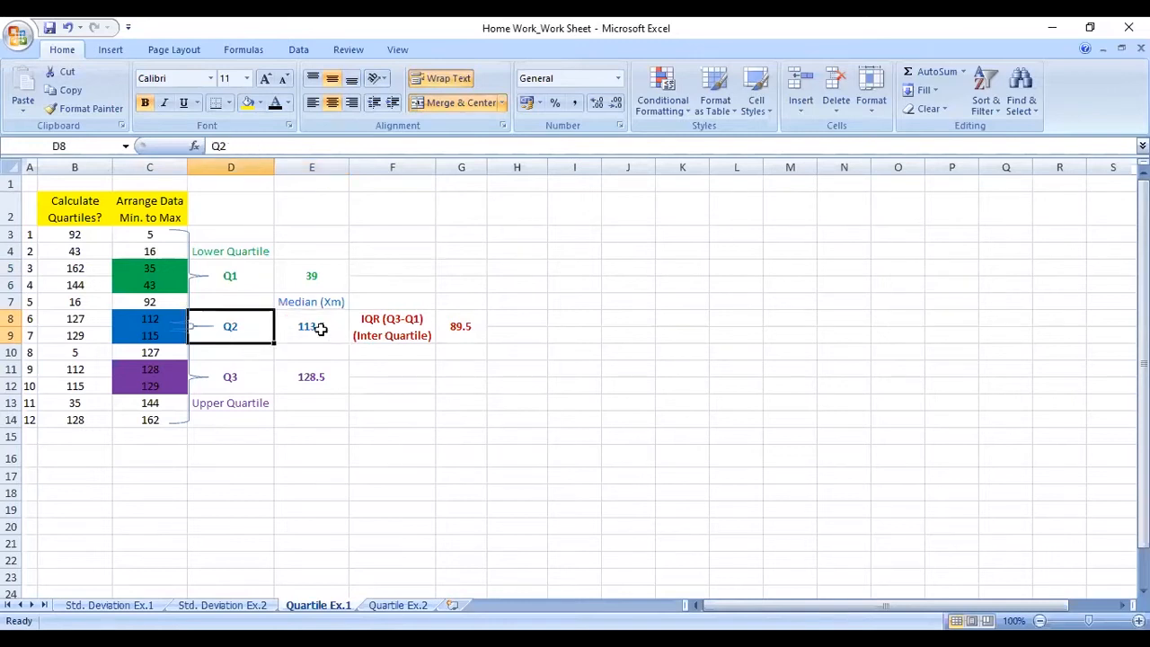
left_click(312, 327)
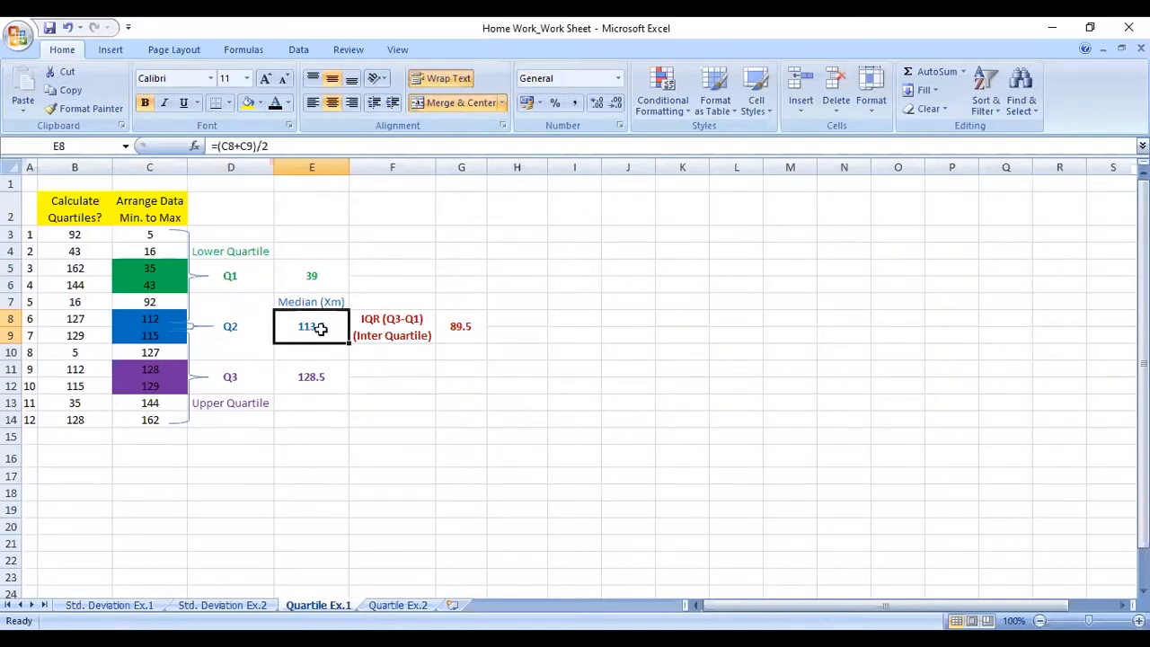
left_click(392, 327)
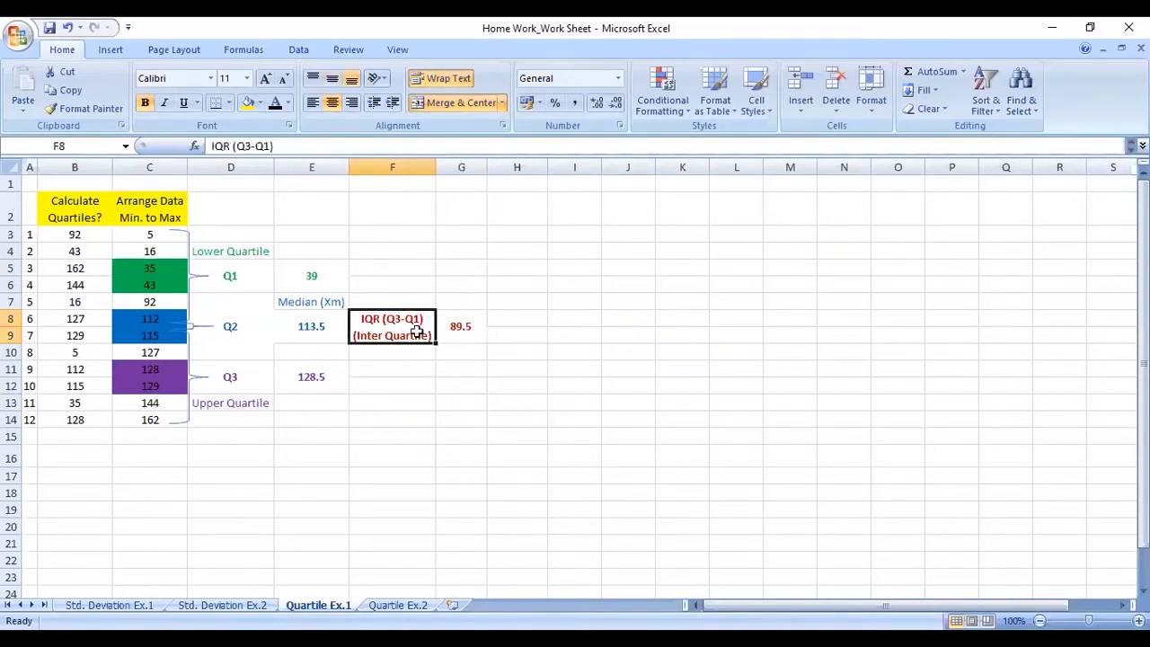
mouse_move(573, 443)
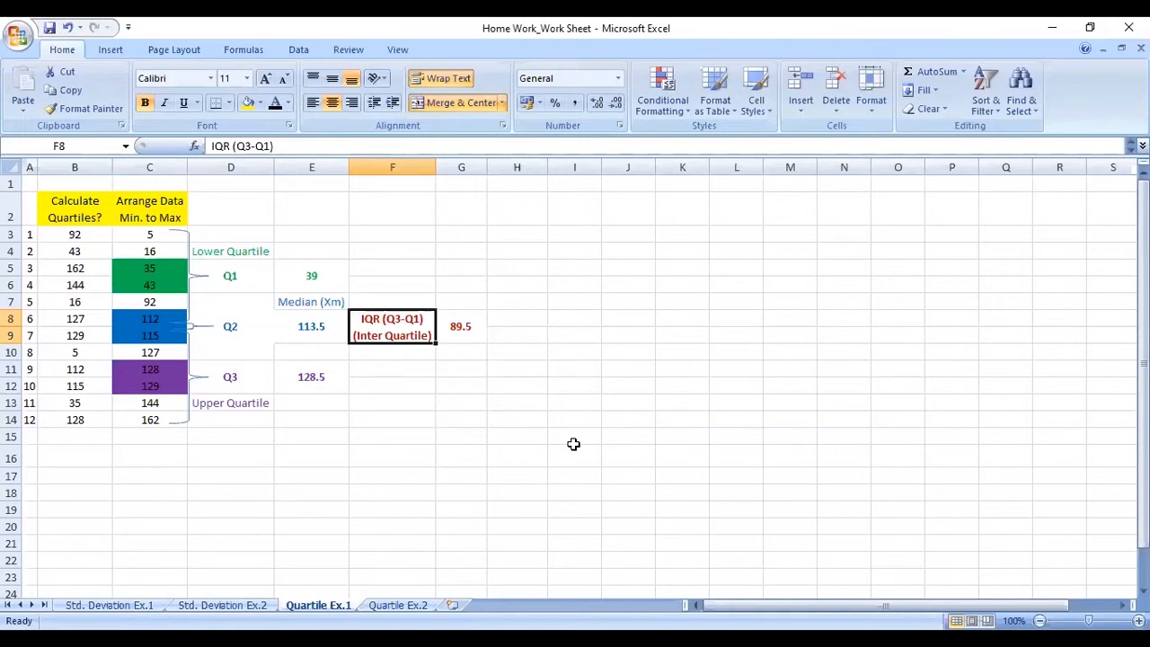
mouse_move(319, 273)
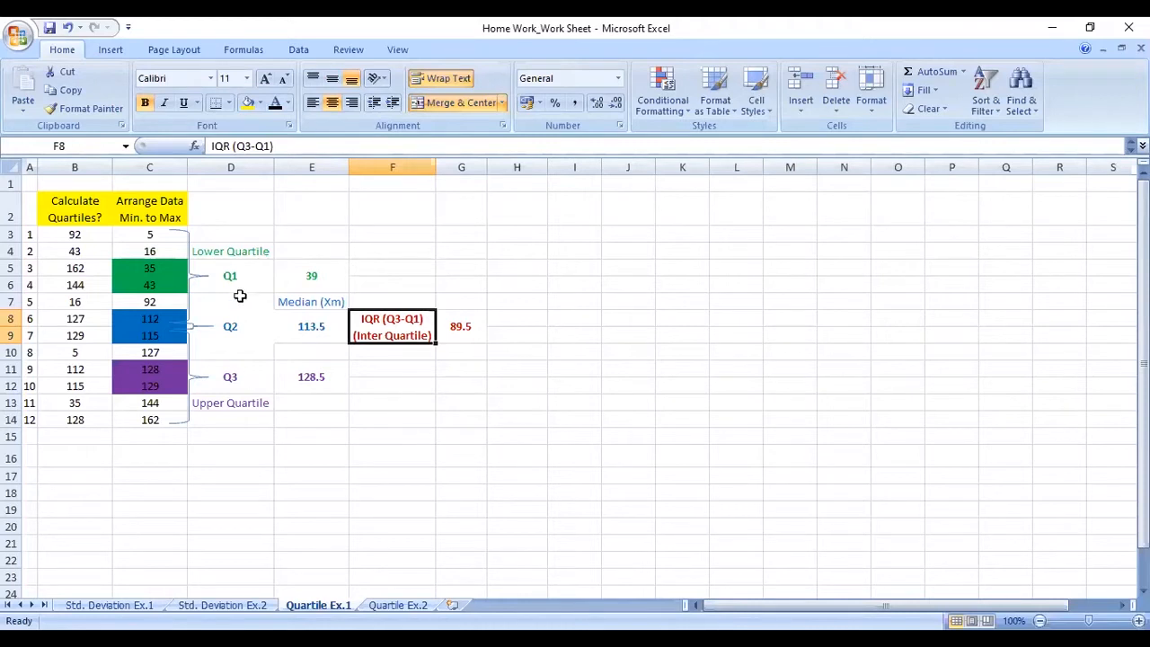
left_click(311, 275)
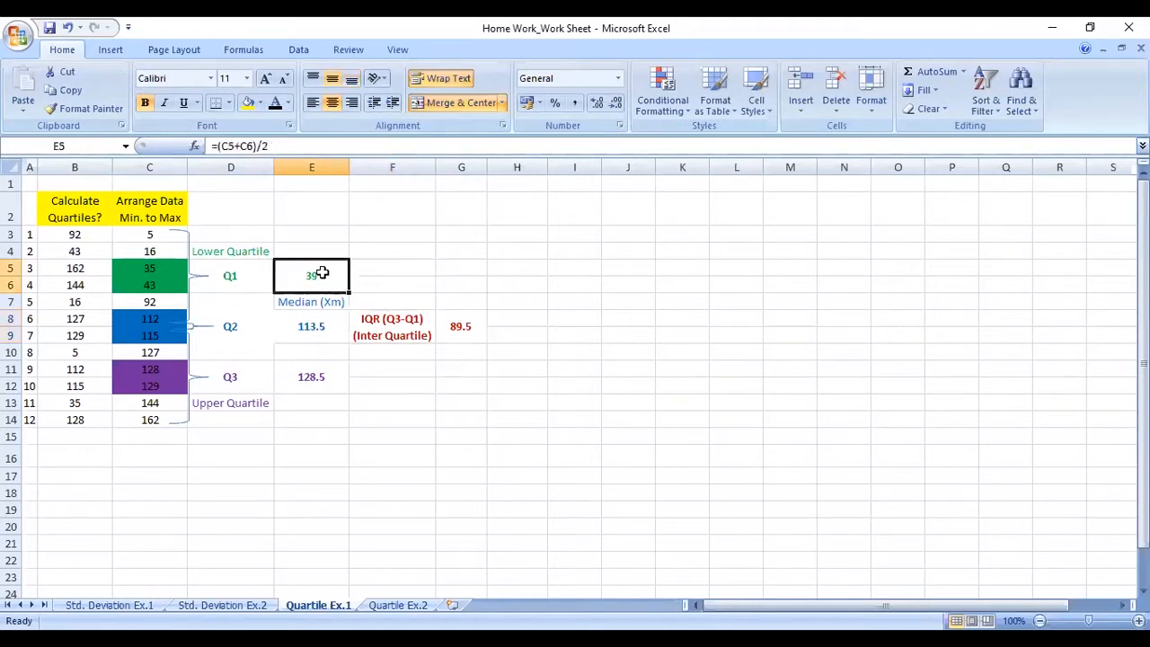
mouse_move(394, 281)
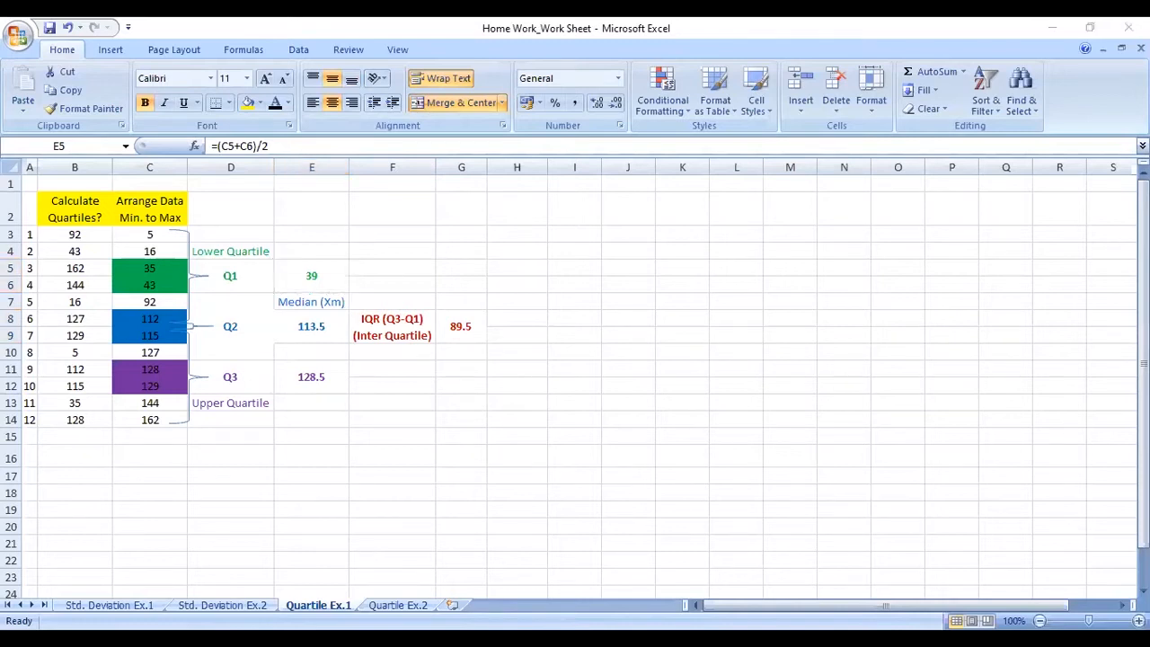
mouse_move(280, 449)
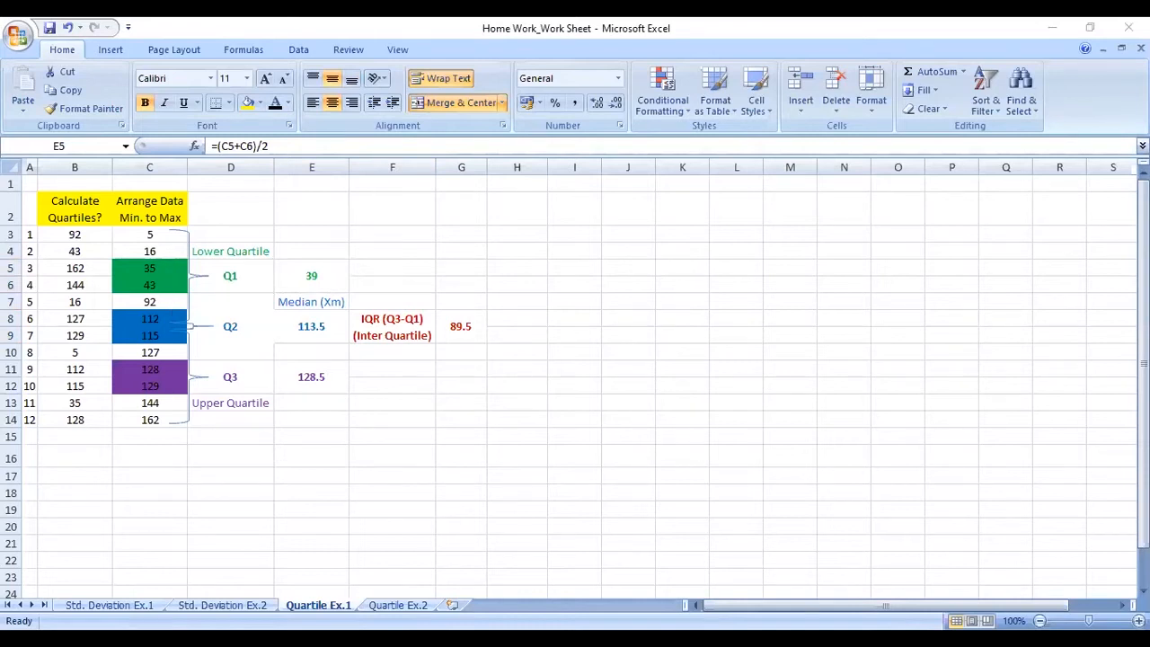
mouse_move(179, 338)
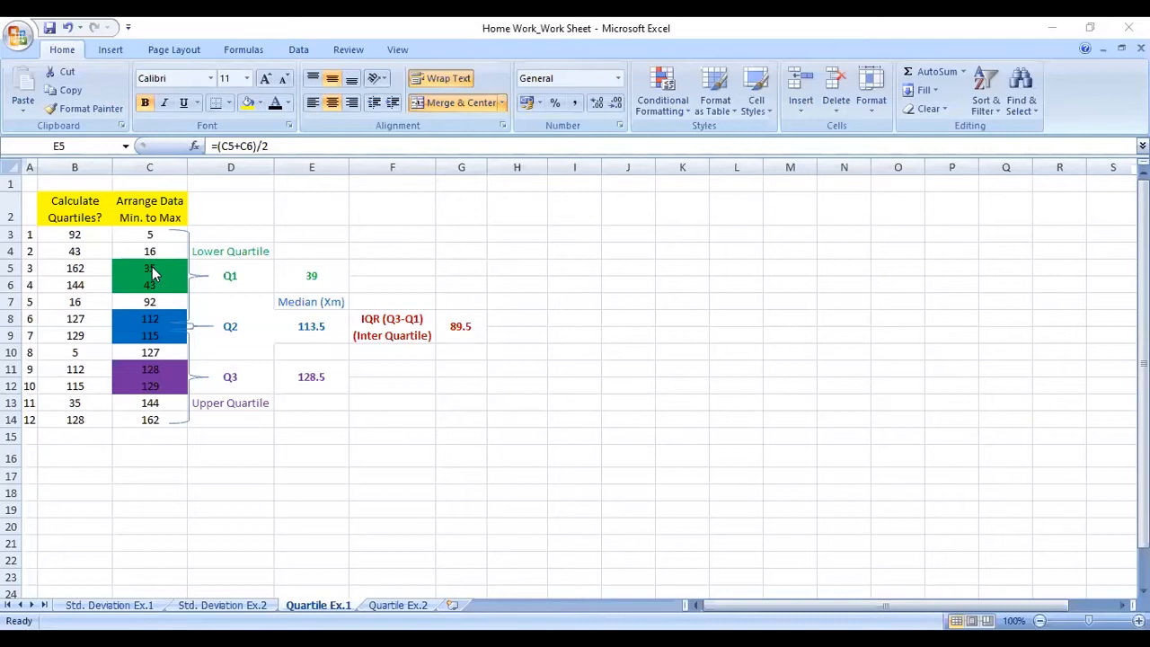
mouse_move(399, 185)
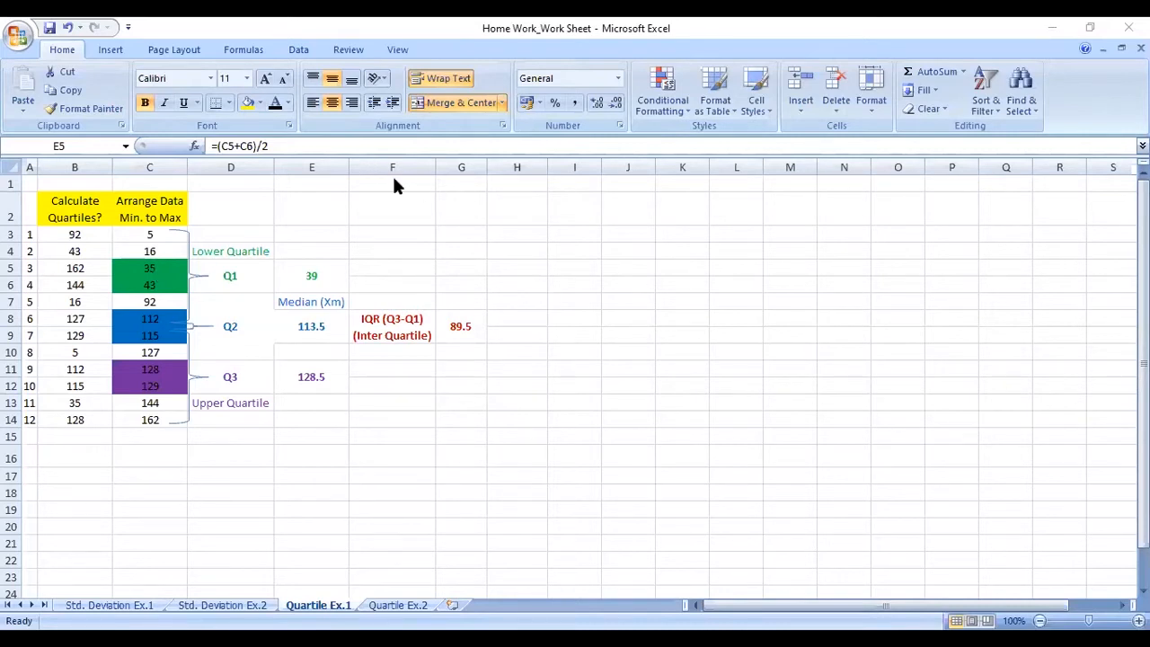
mouse_move(403, 185)
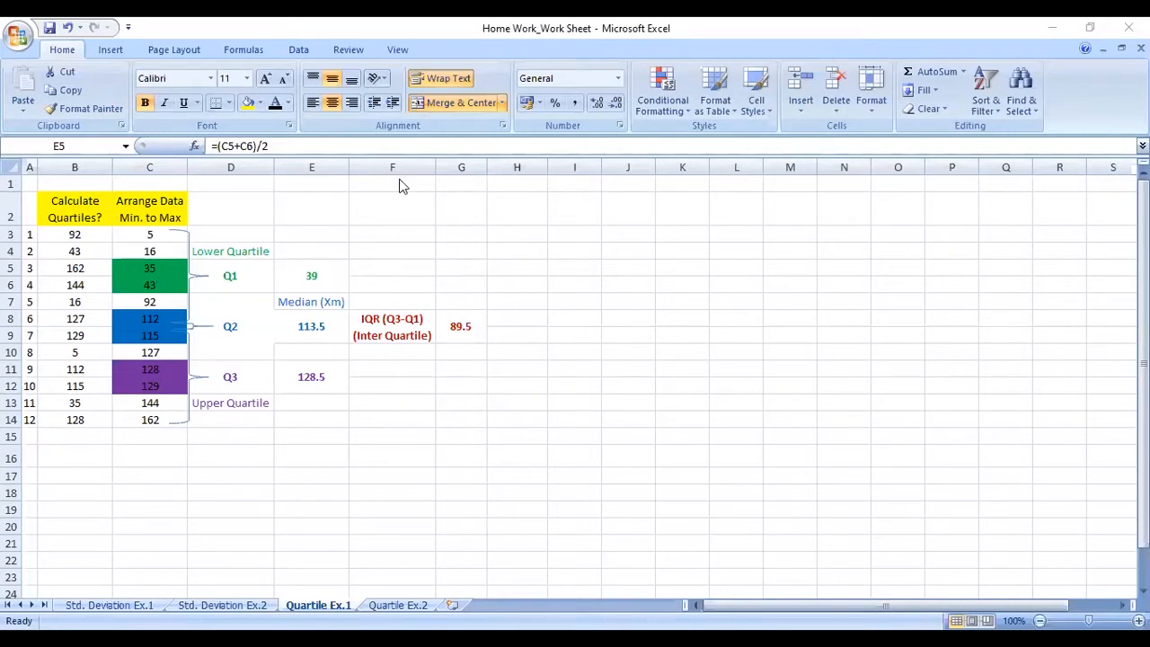
mouse_move(417, 277)
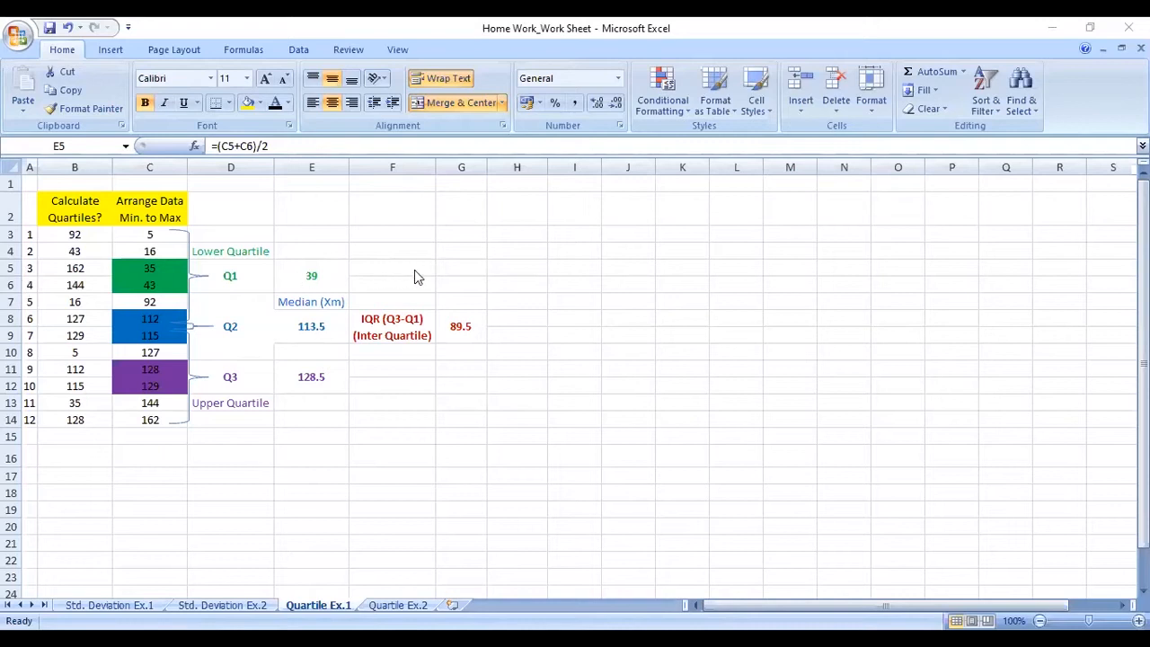
left_click(311, 276)
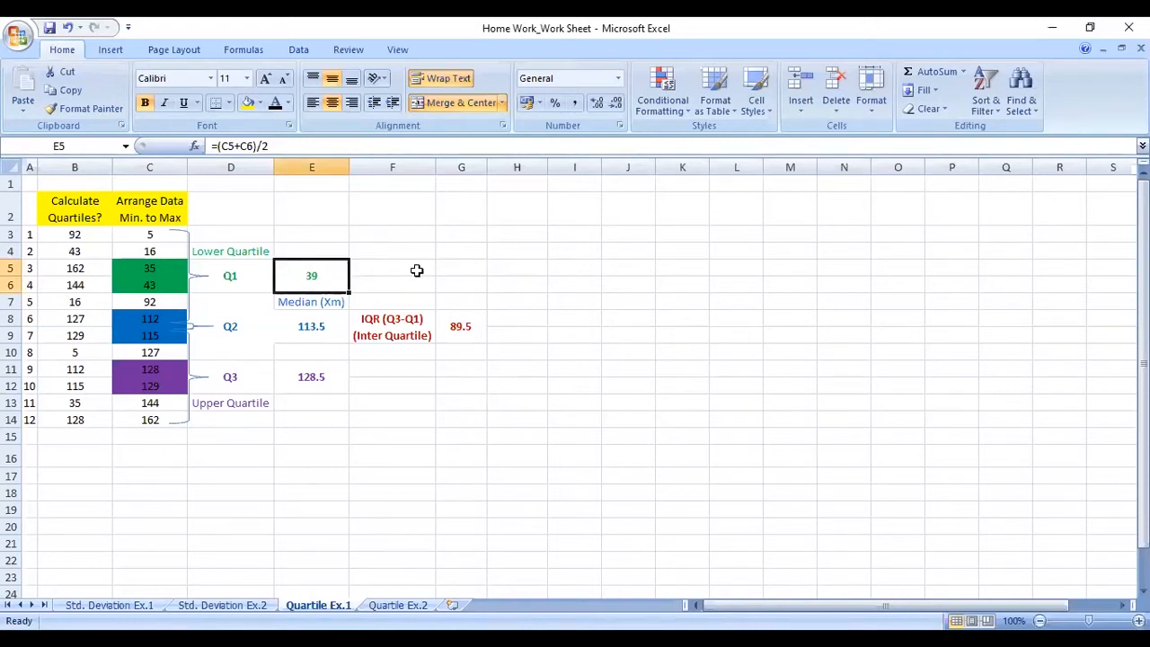
Enter =QUARTILE(C3:C14,1) in F5, dismissing the too-few-arguments warning, to return 41
left_click(391, 270)
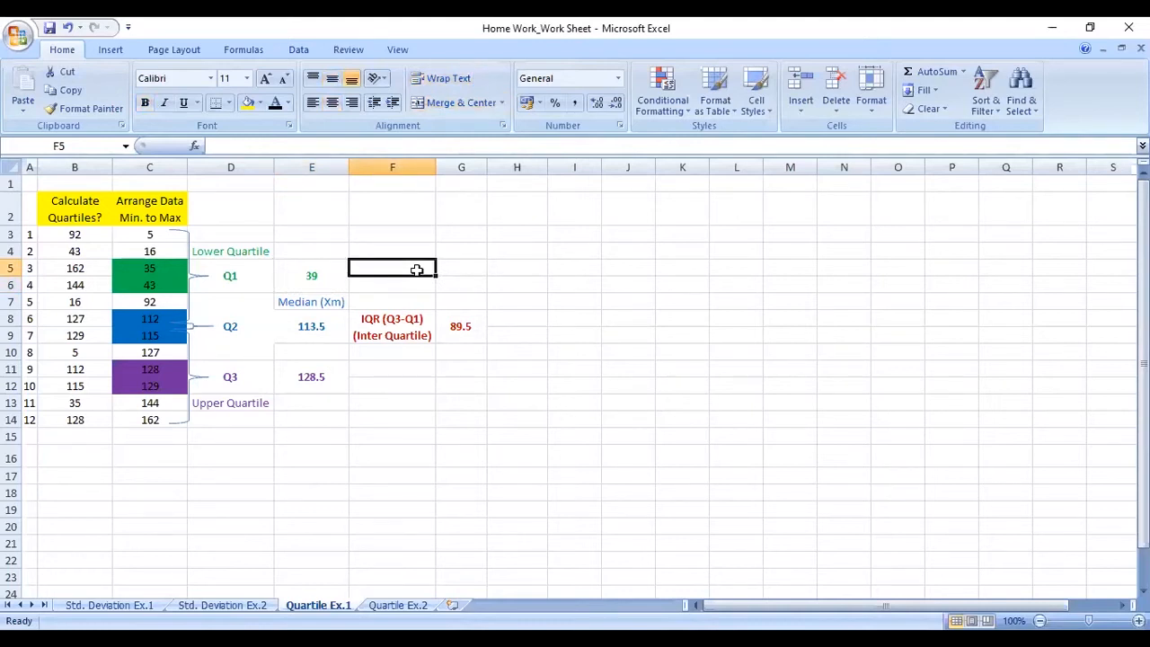
type("qua")
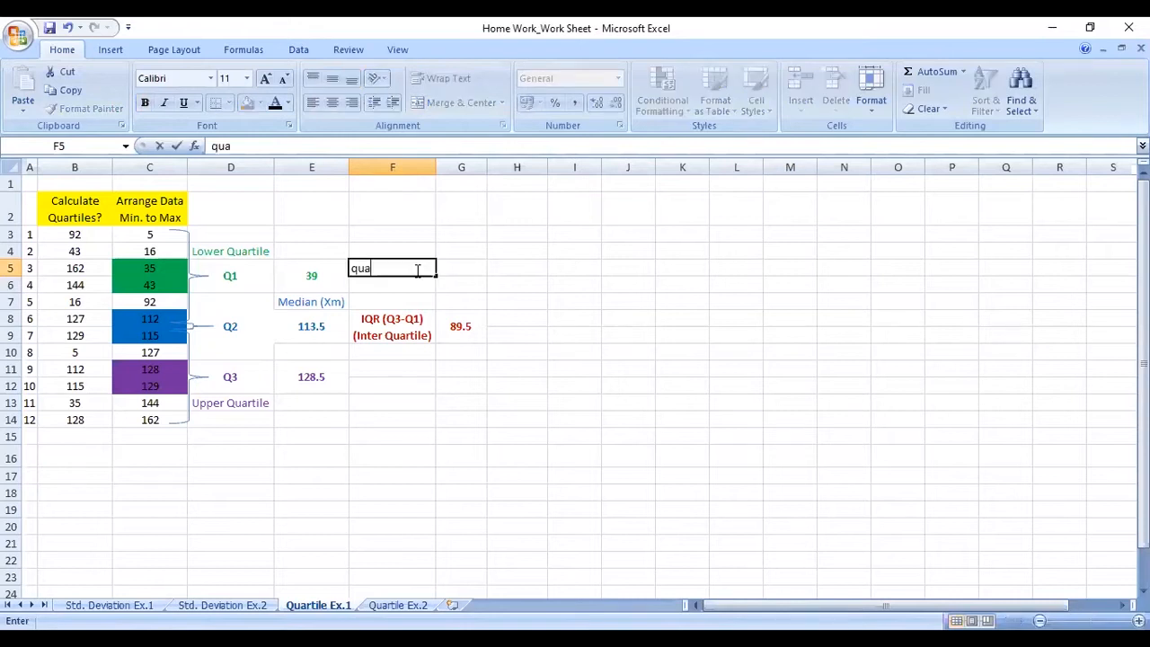
type("rt")
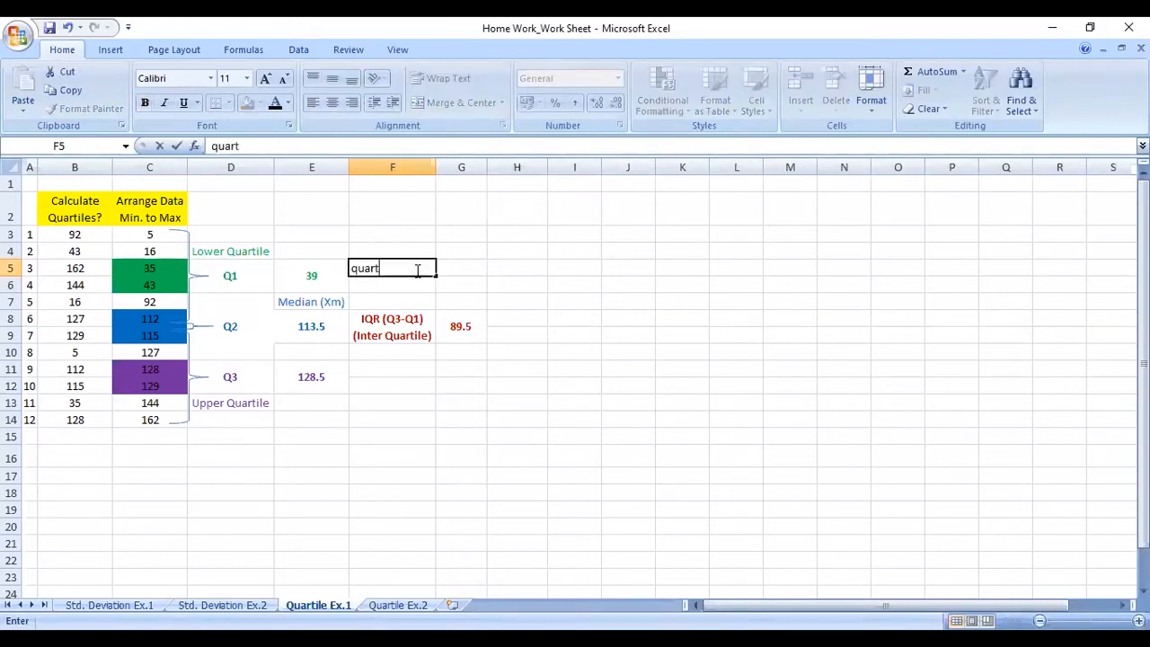
key("Escape")
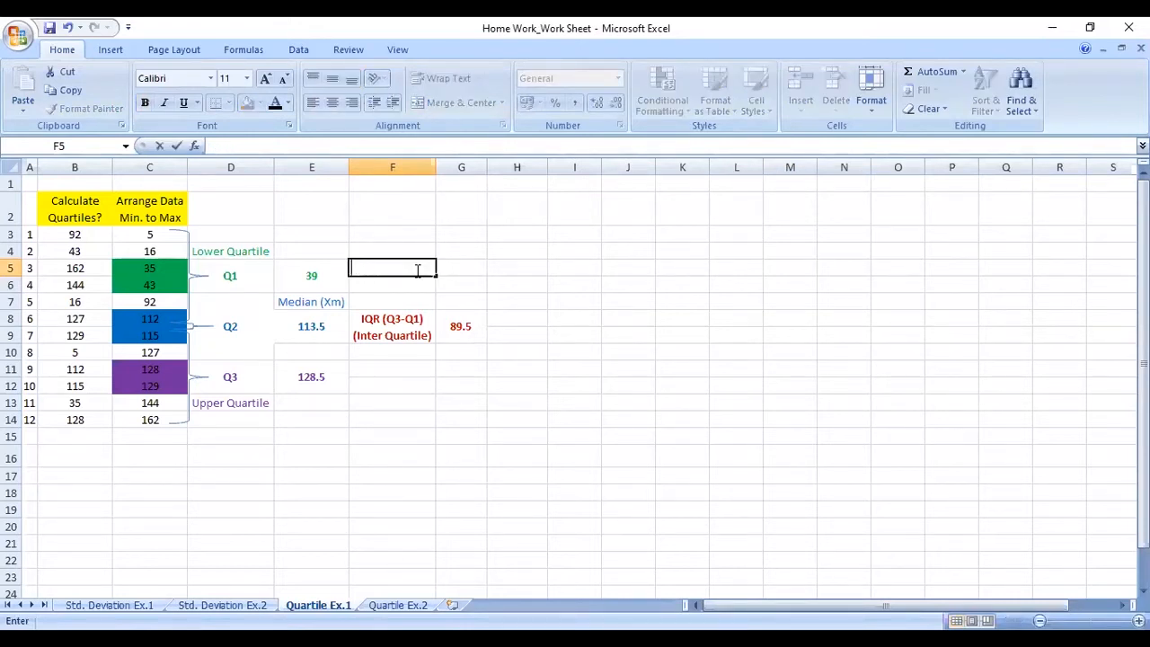
type("=quar")
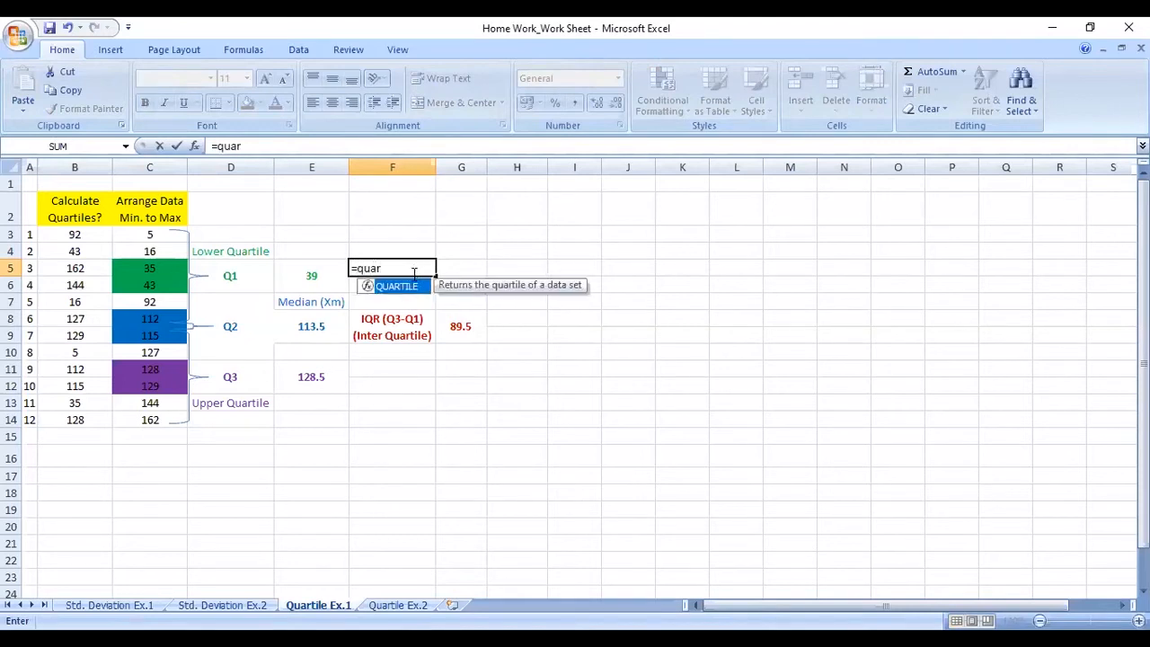
type("tile")
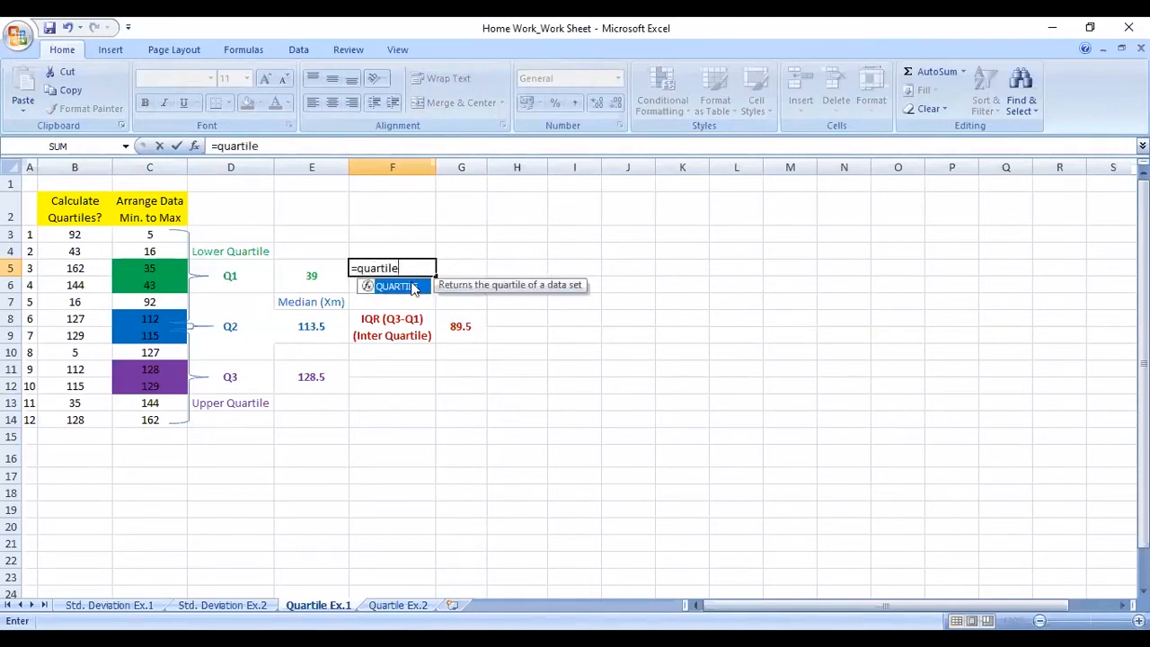
mouse_move(417, 297)
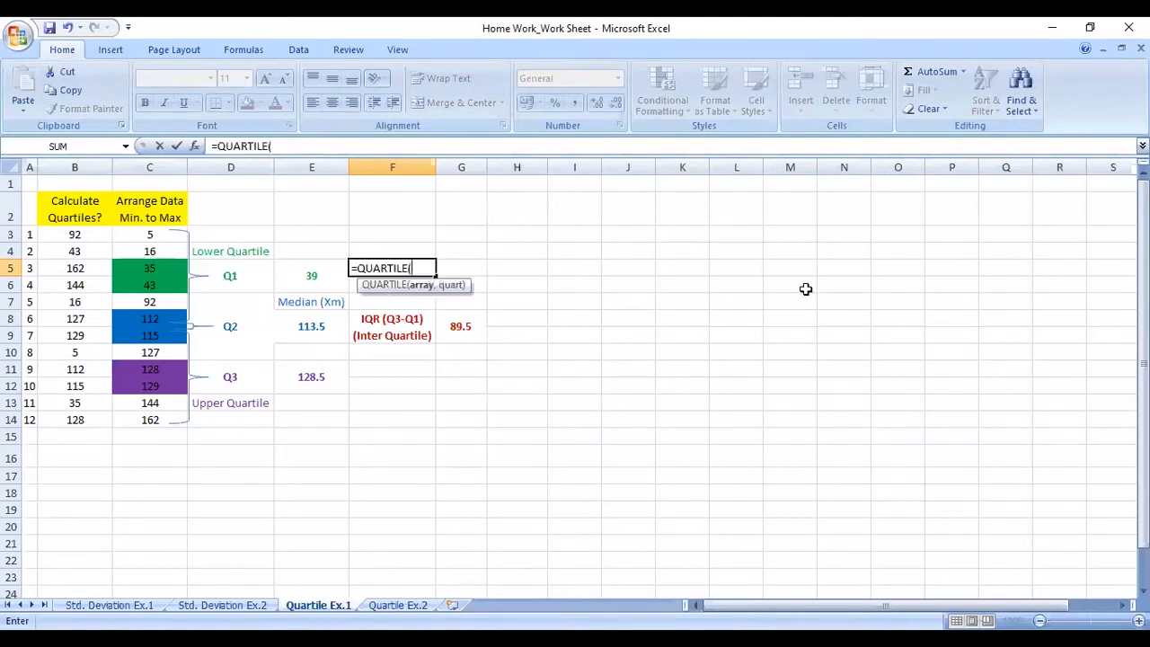
mouse_move(580, 298)
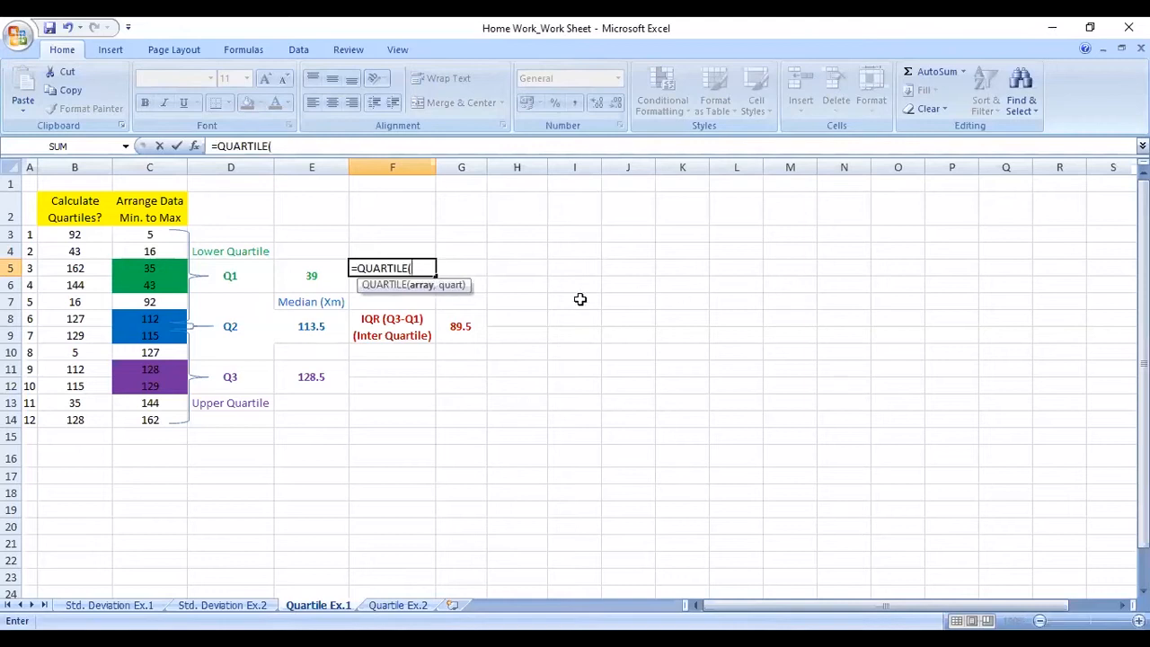
left_click_drag(149, 233, 149, 252)
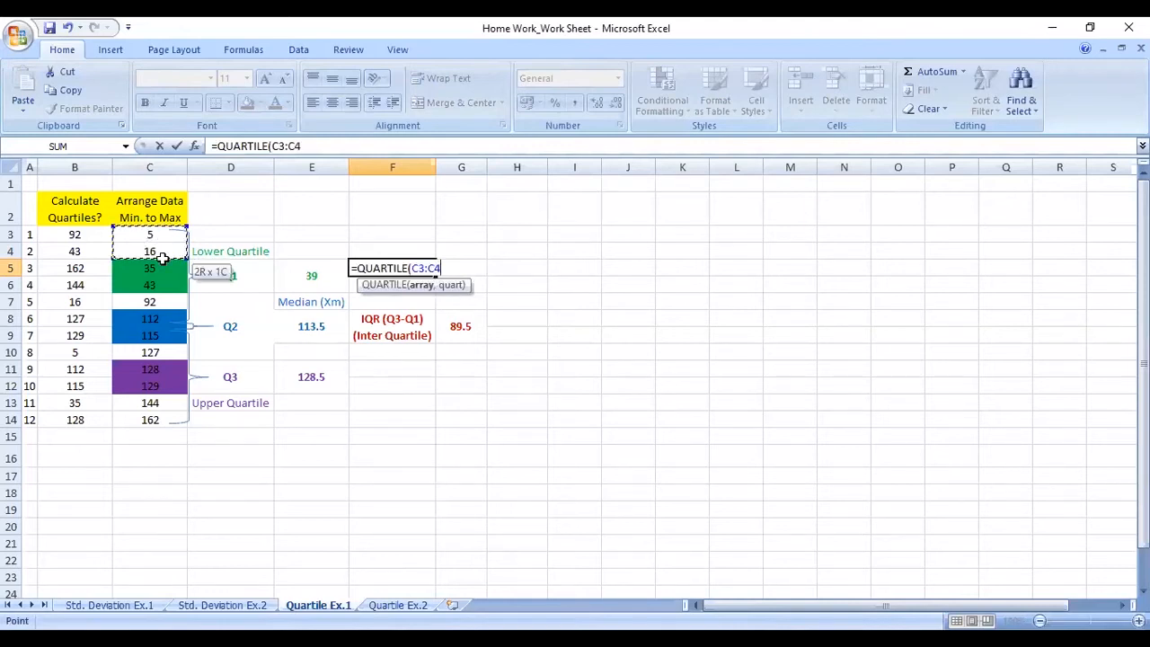
left_click_drag(149, 252, 149, 420)
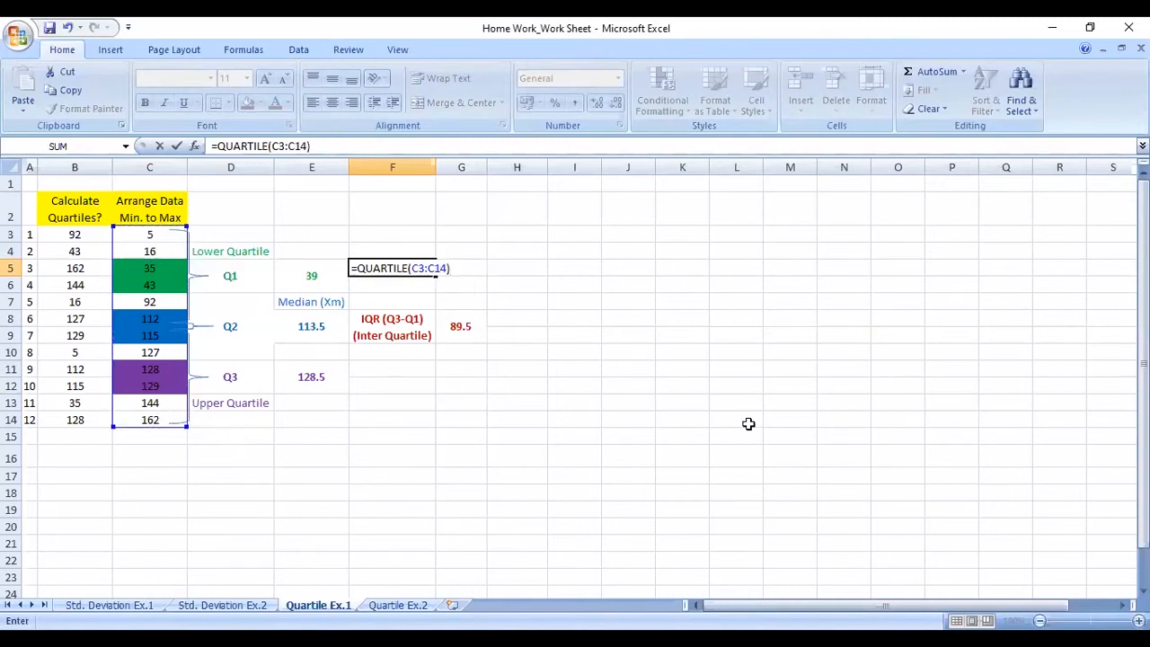
type(",")
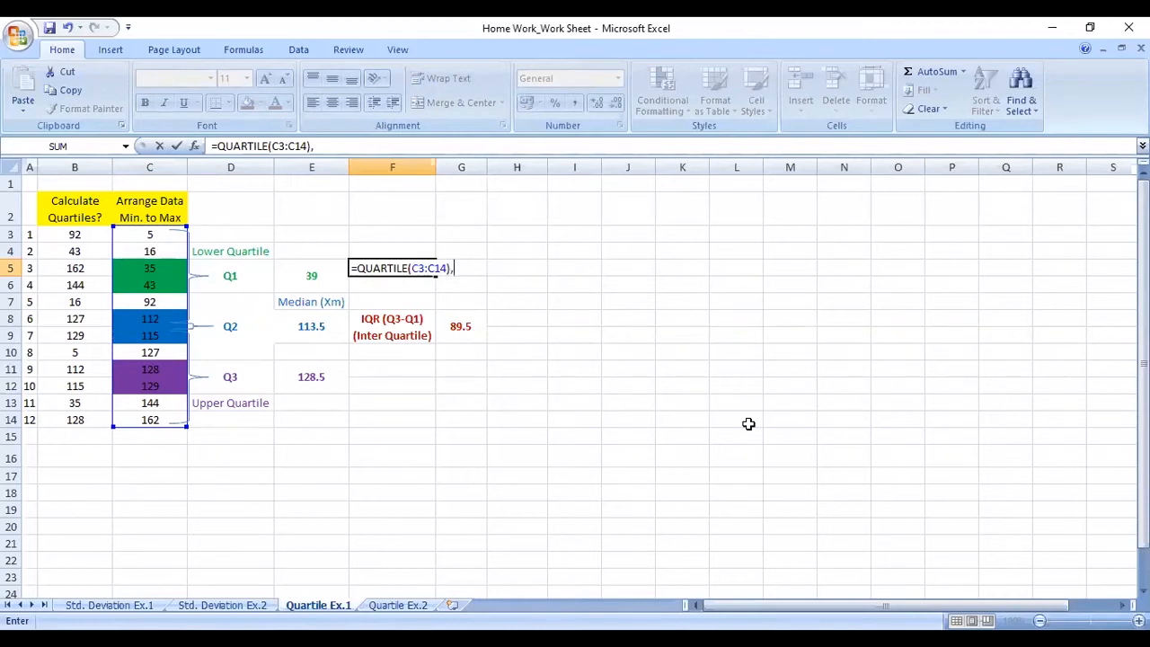
type("1")
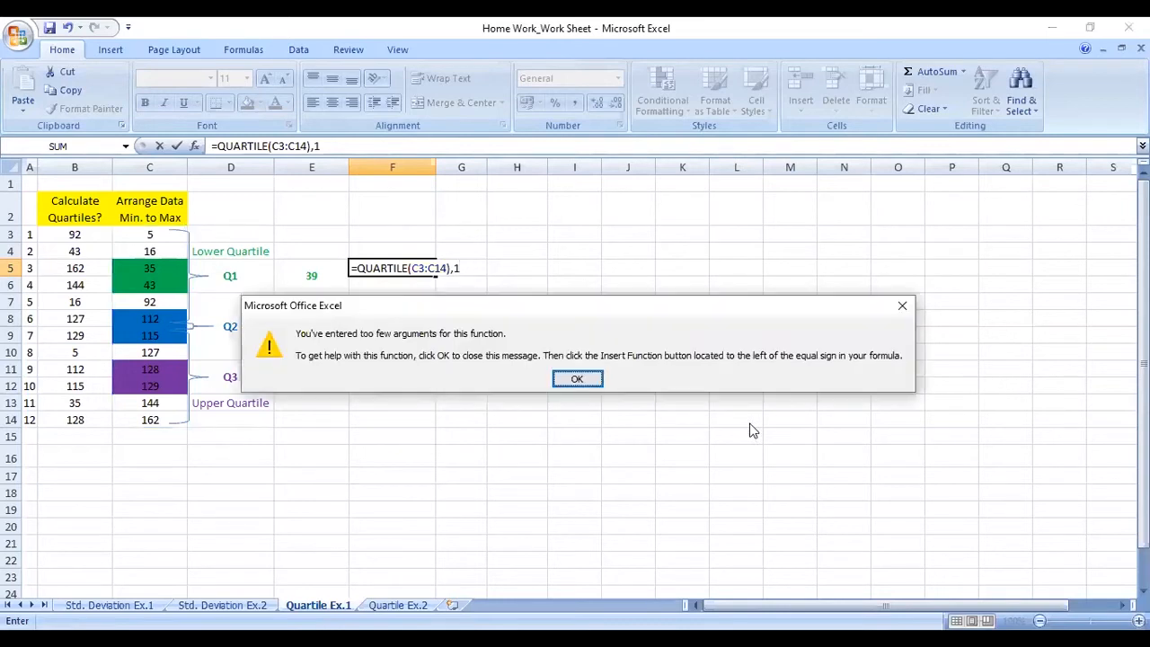
left_click(576, 377)
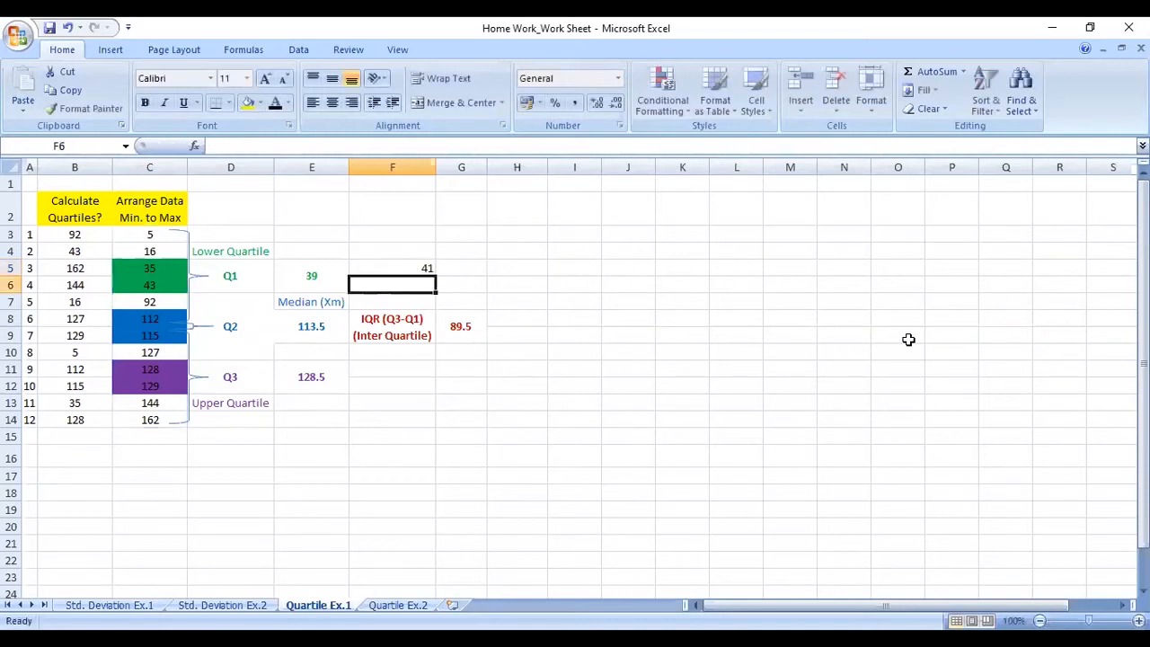
Label F4 as Q1 above the result and centre the label and the value 41
left_click(391, 268)
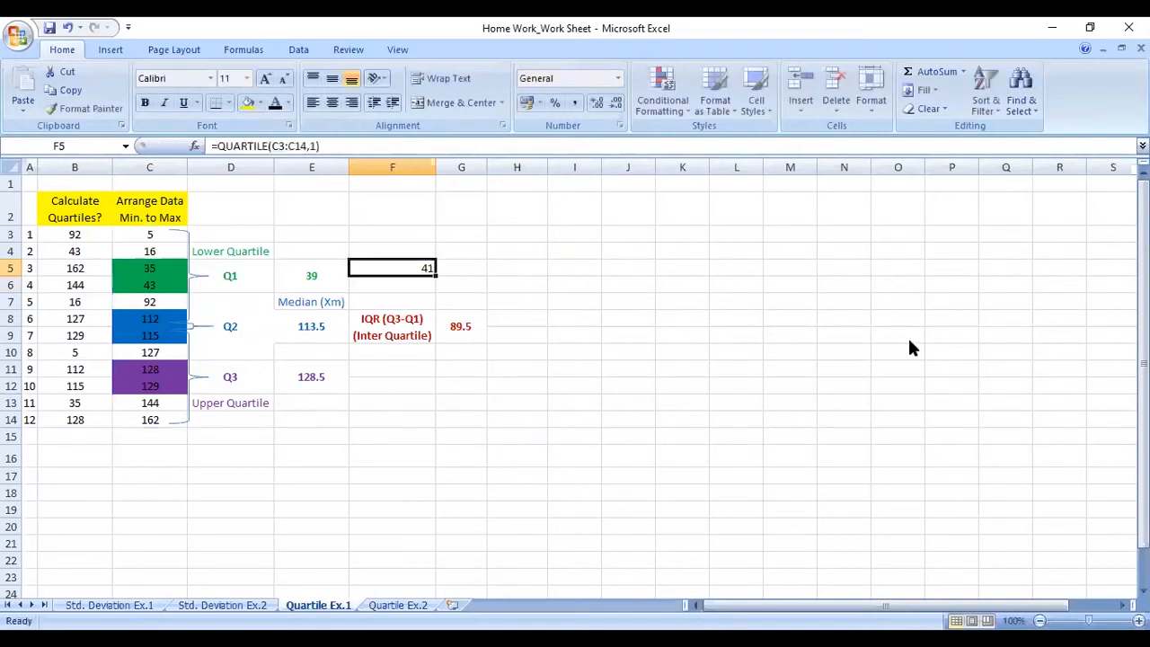
mouse_move(907, 340)
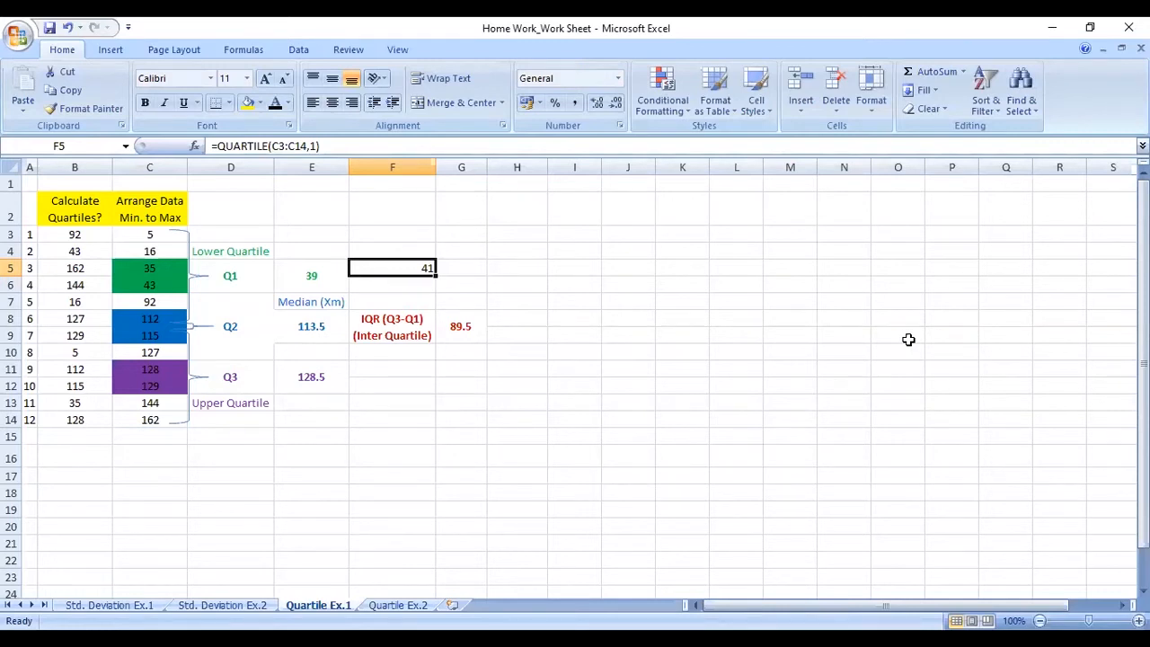
left_click(392, 252)
type("Q1")
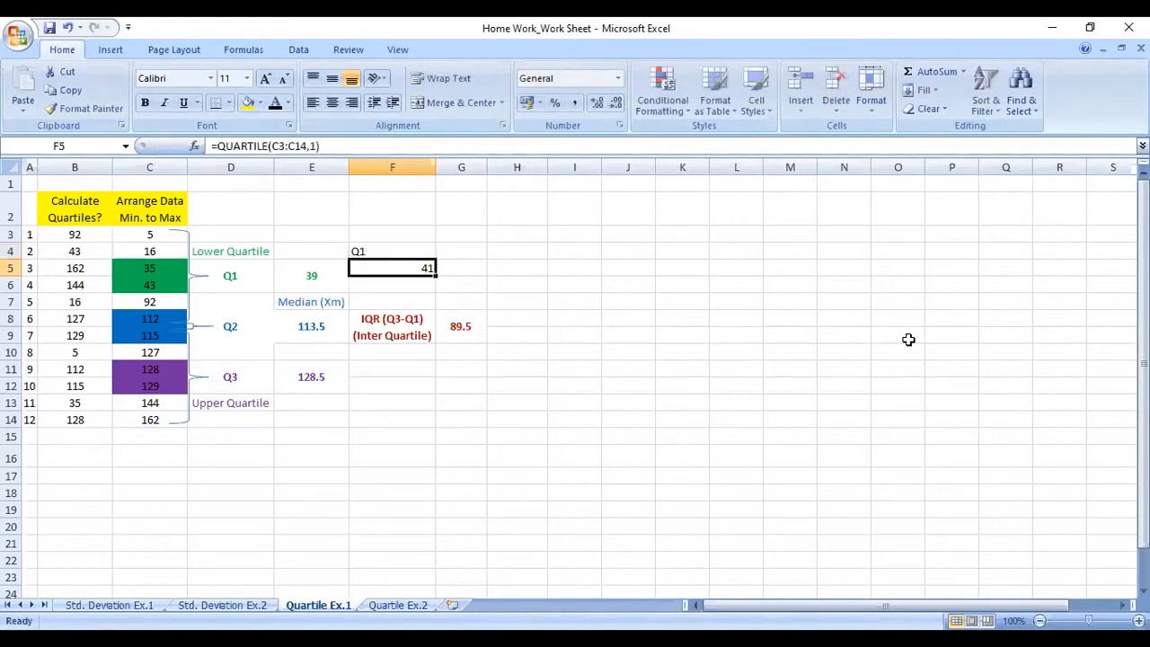
key("Down")
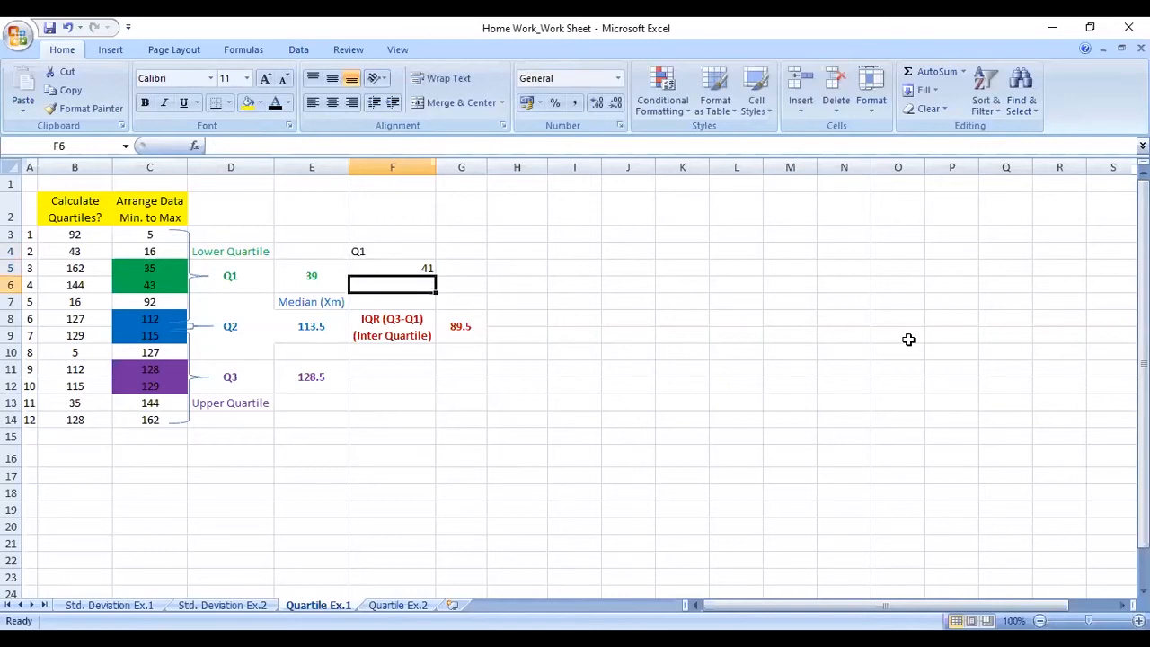
left_click(391, 252)
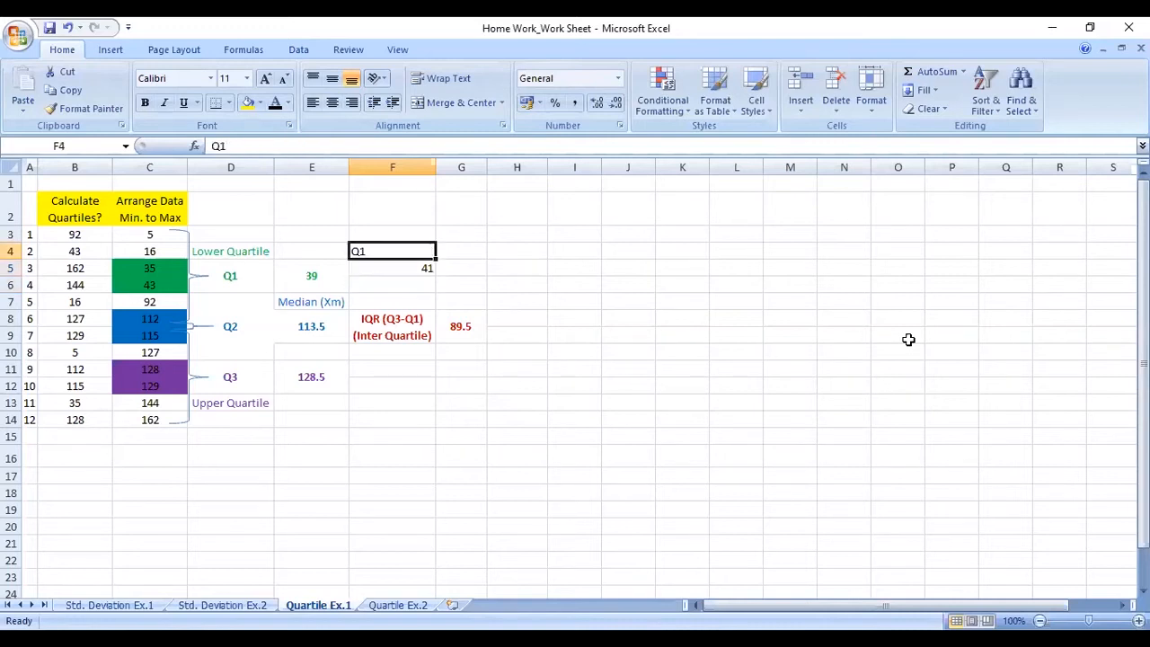
left_click(391, 283)
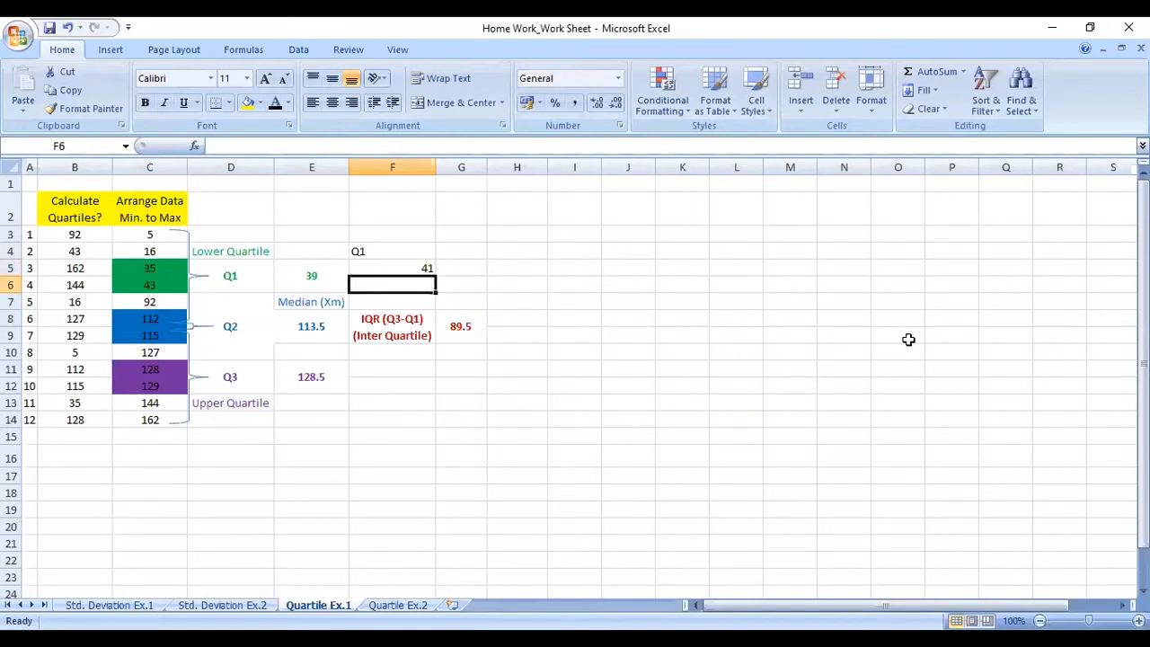
left_click(392, 252)
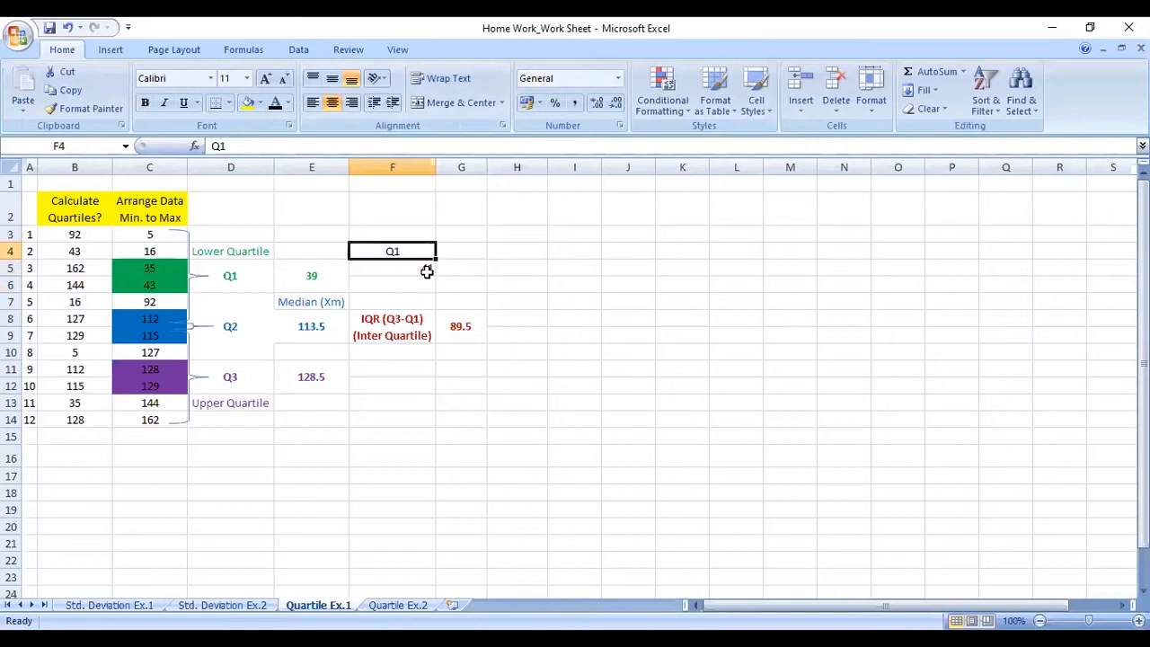
left_click(575, 336)
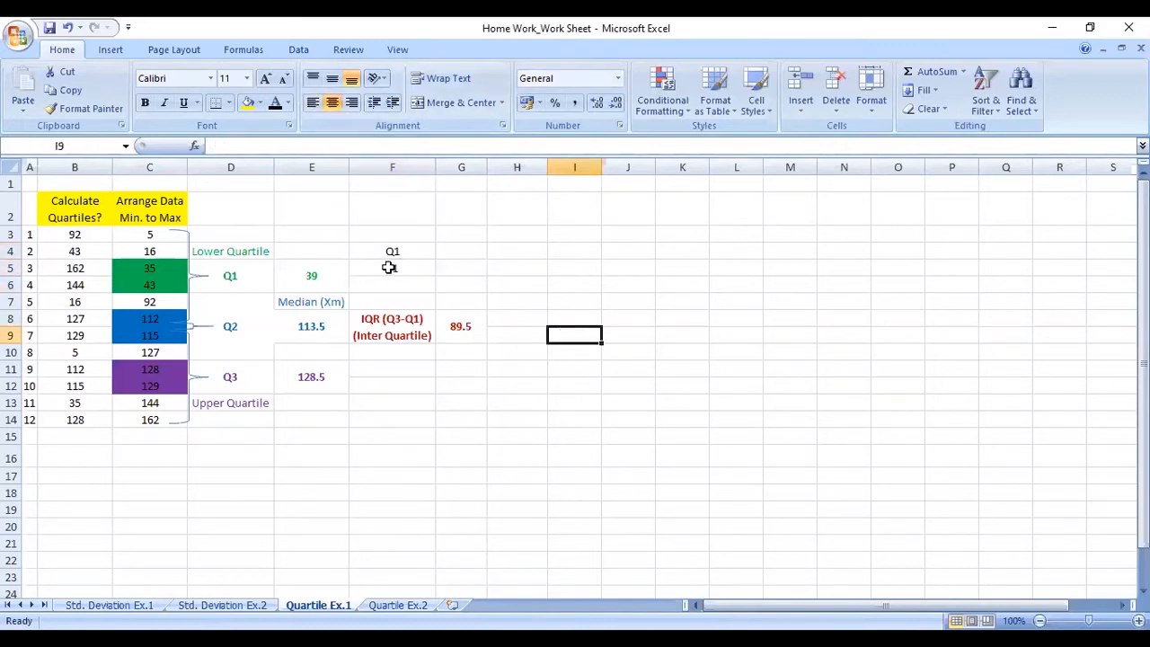
mouse_move(395, 268)
type("41")
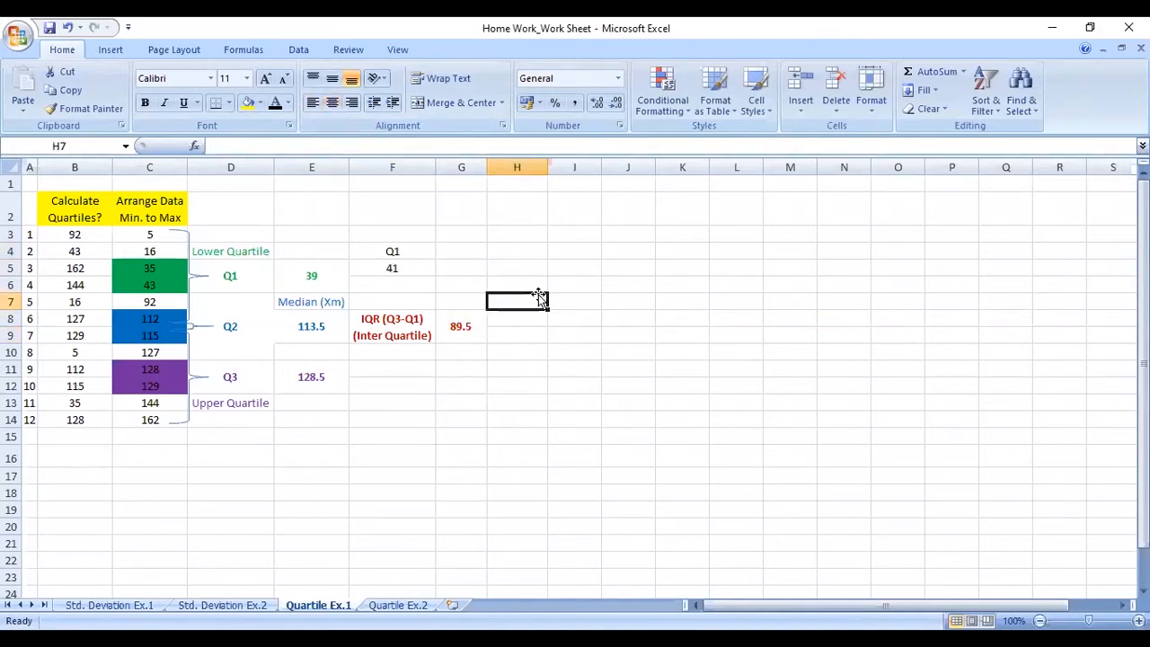
Review the Q1 result of 41 and the IQR label cell
left_click(392, 268)
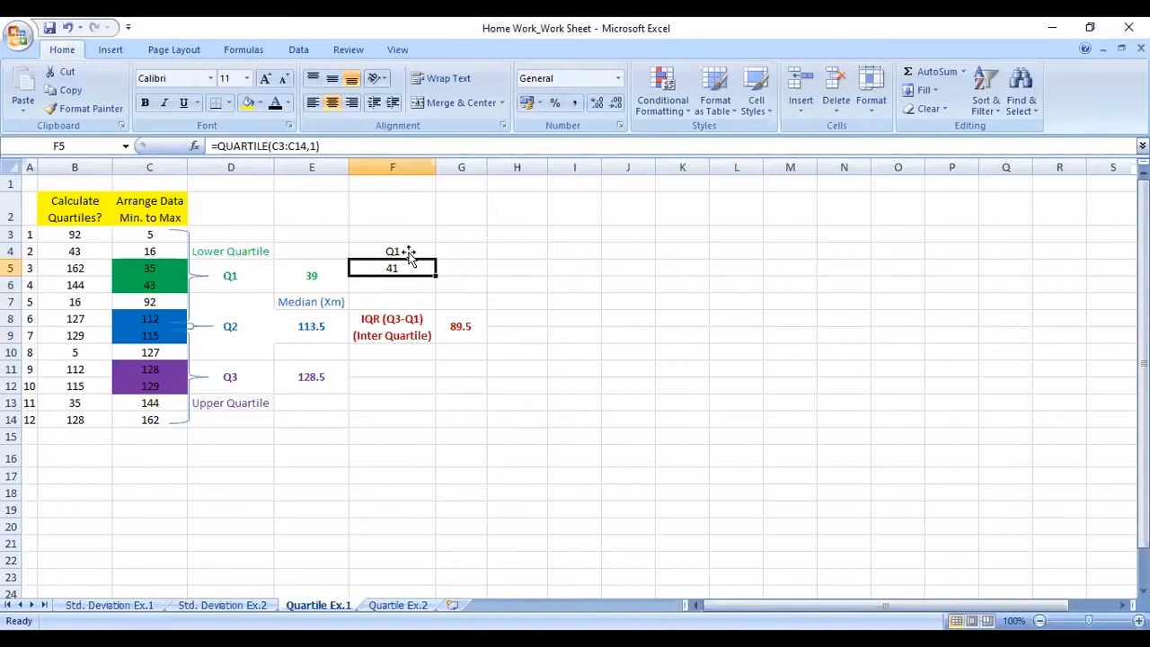
mouse_move(564, 370)
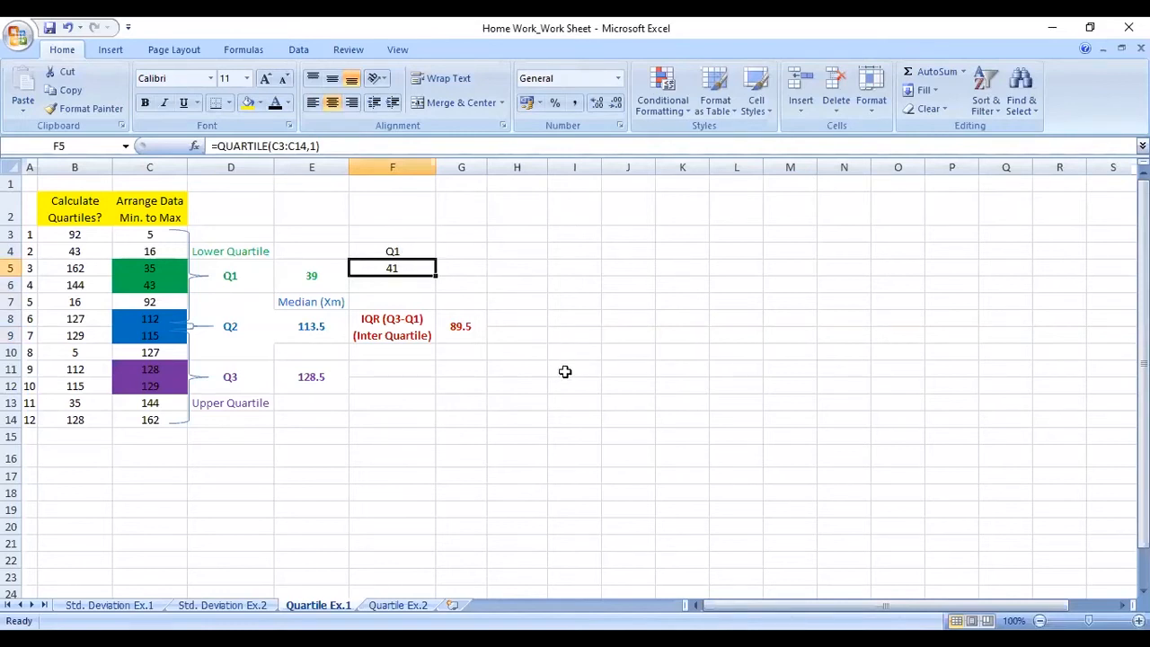
mouse_move(586, 406)
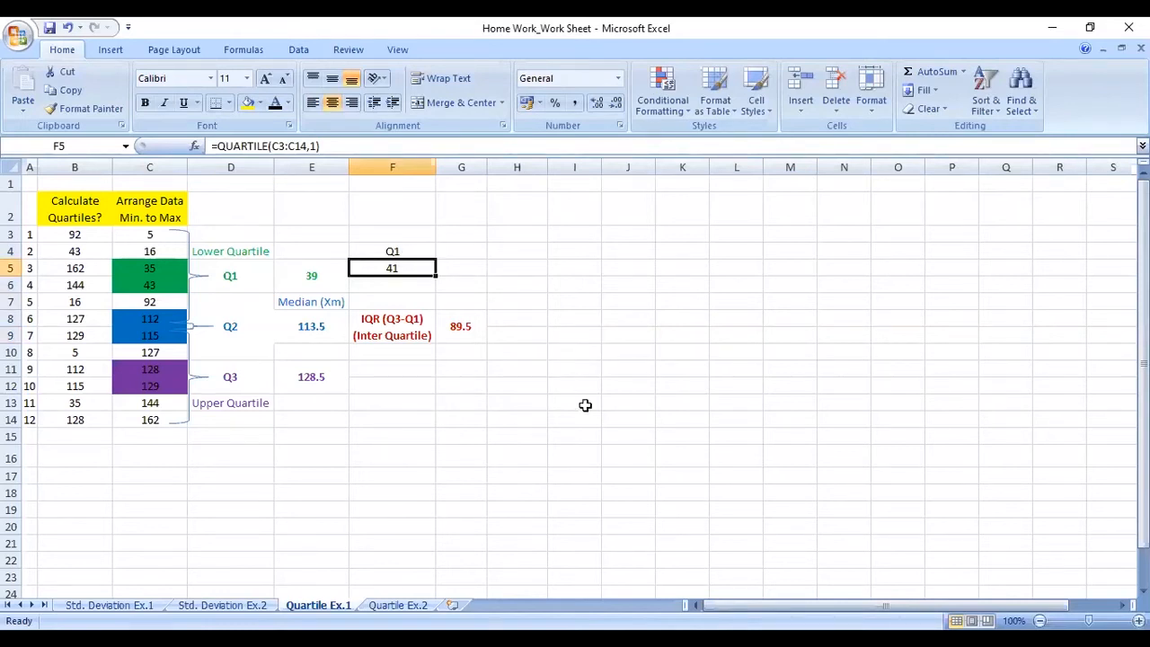
mouse_move(609, 411)
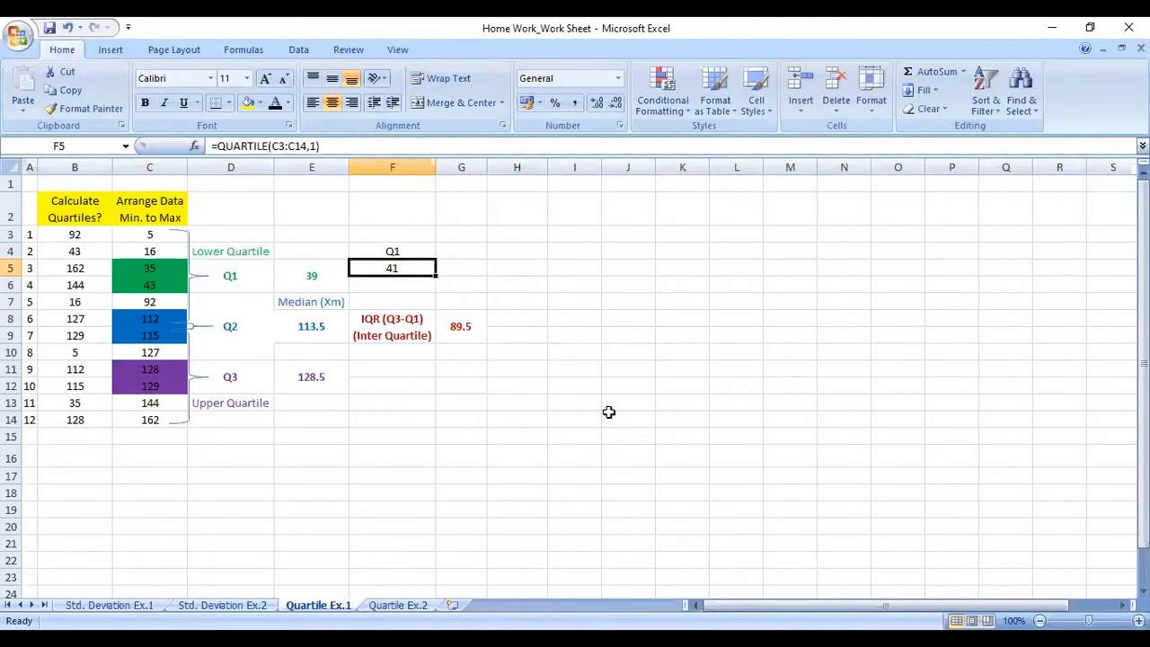
mouse_move(579, 411)
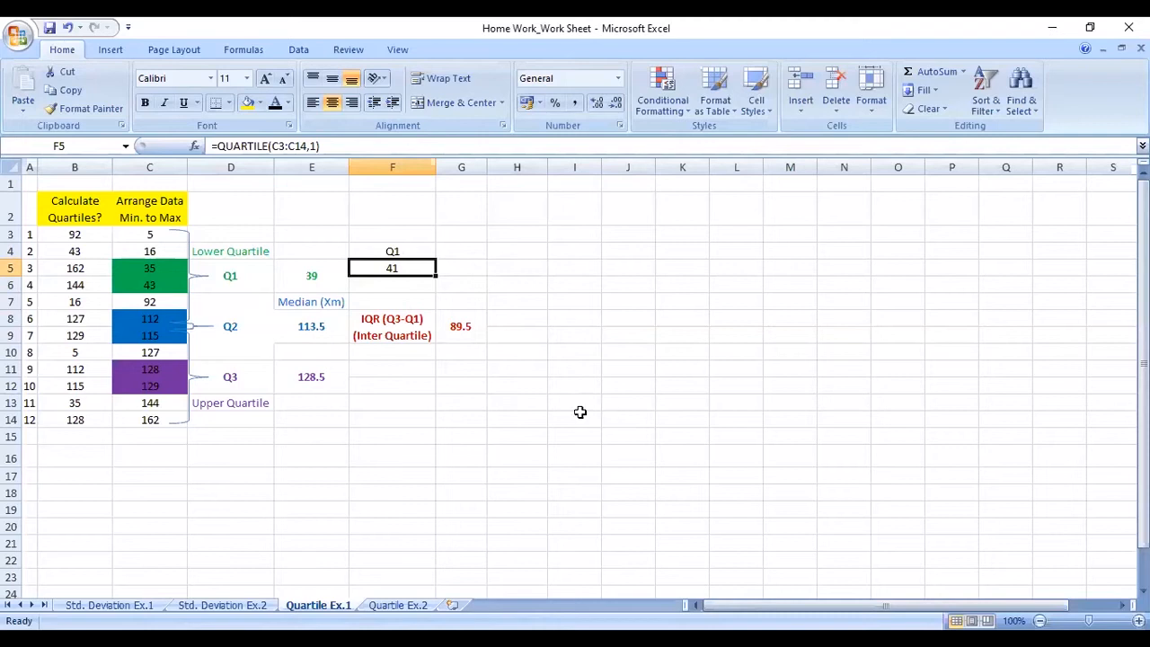
left_click(391, 327)
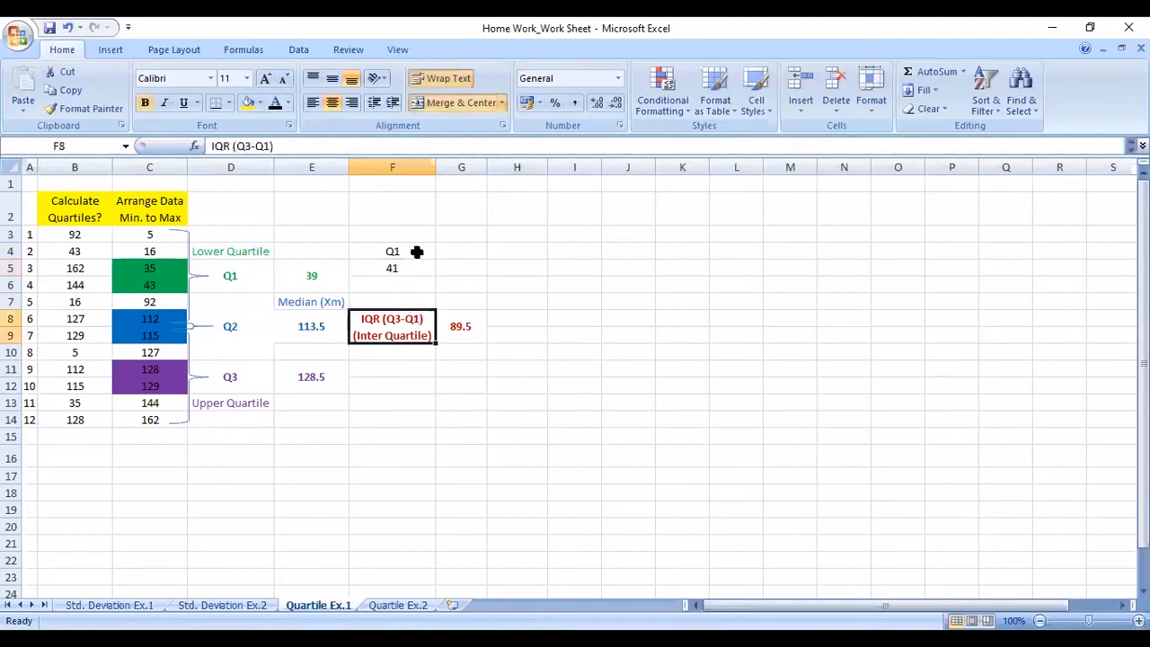
left_click(517, 284)
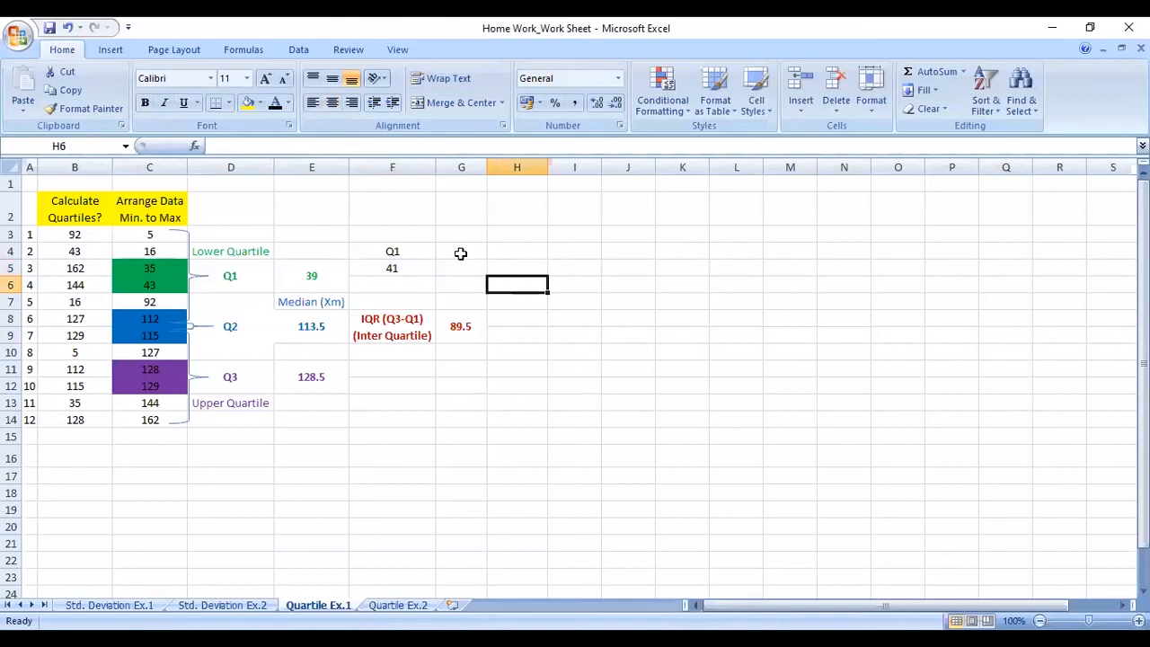
Add Q2 and Q3 headings in G4 and H4 beside the Q1 label
left_click(459, 251)
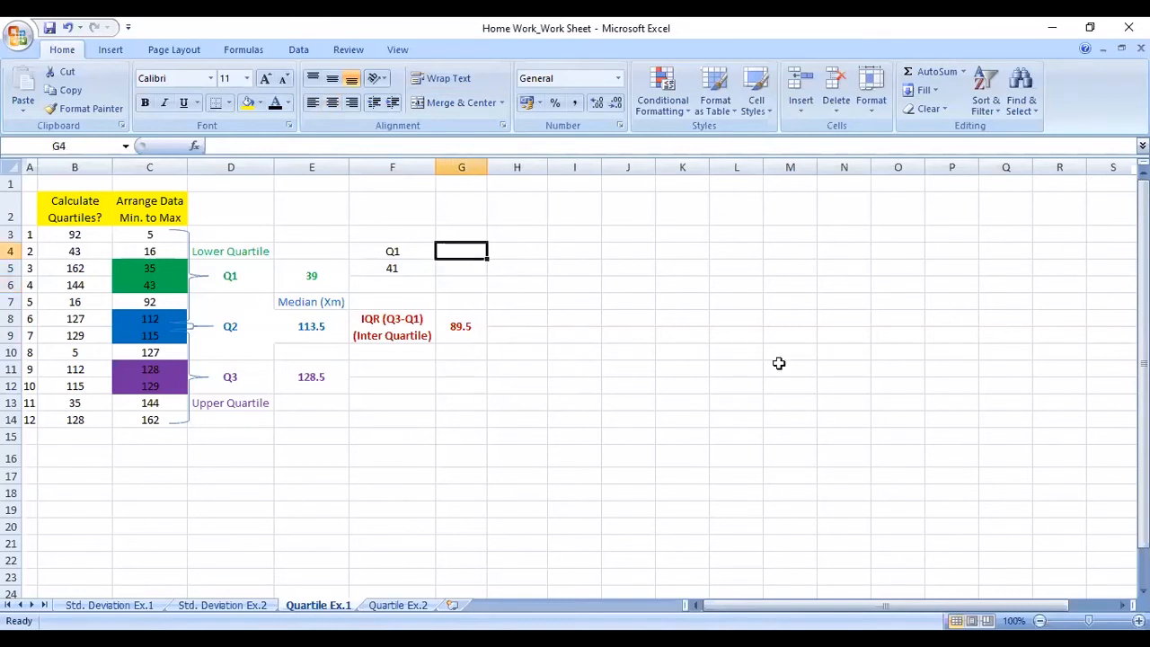
type("Q2")
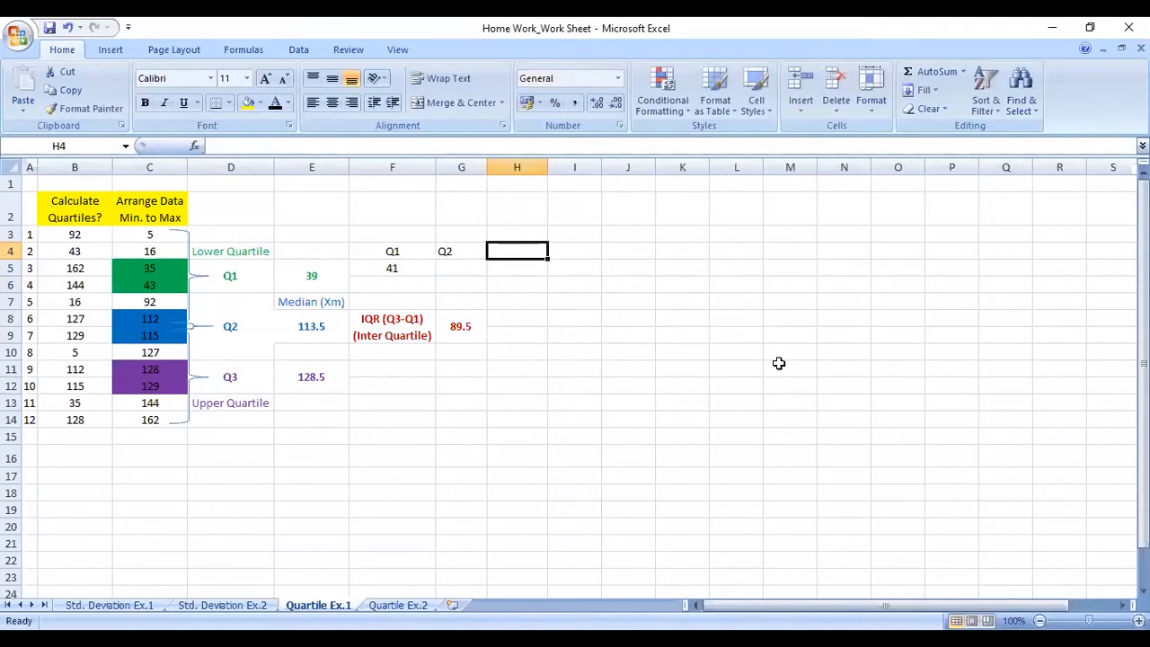
type("Q3")
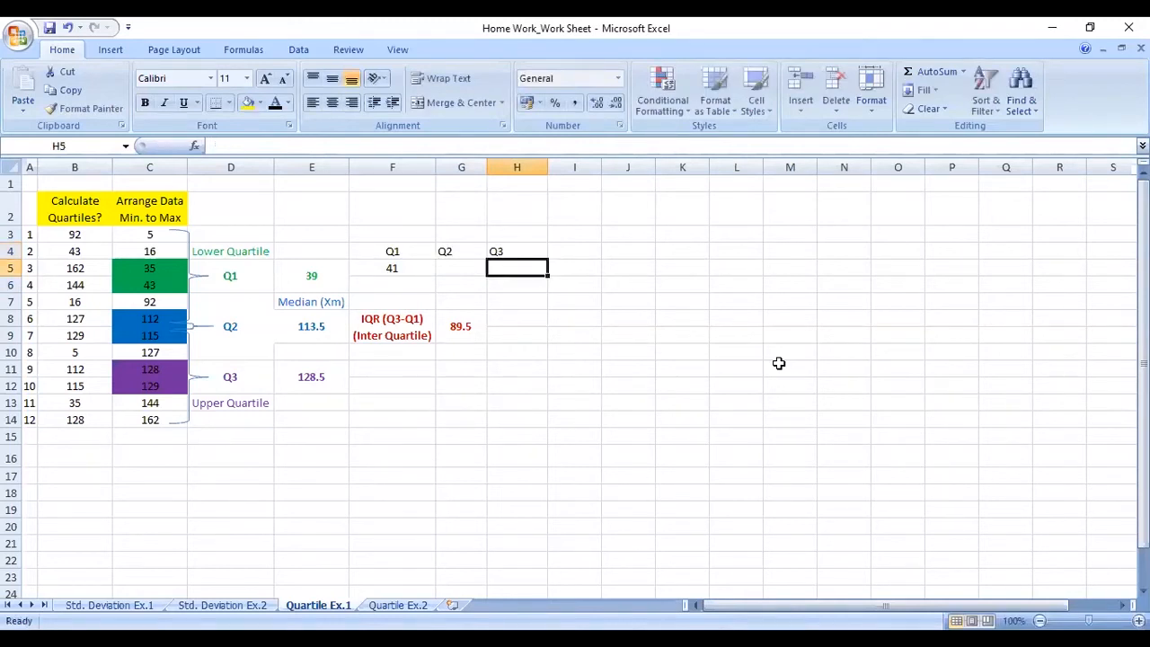
Copy the Q1 QUARTILE formula into G5 and H5 and correct H5, giving 113.5 and 128.25
left_click(392, 268)
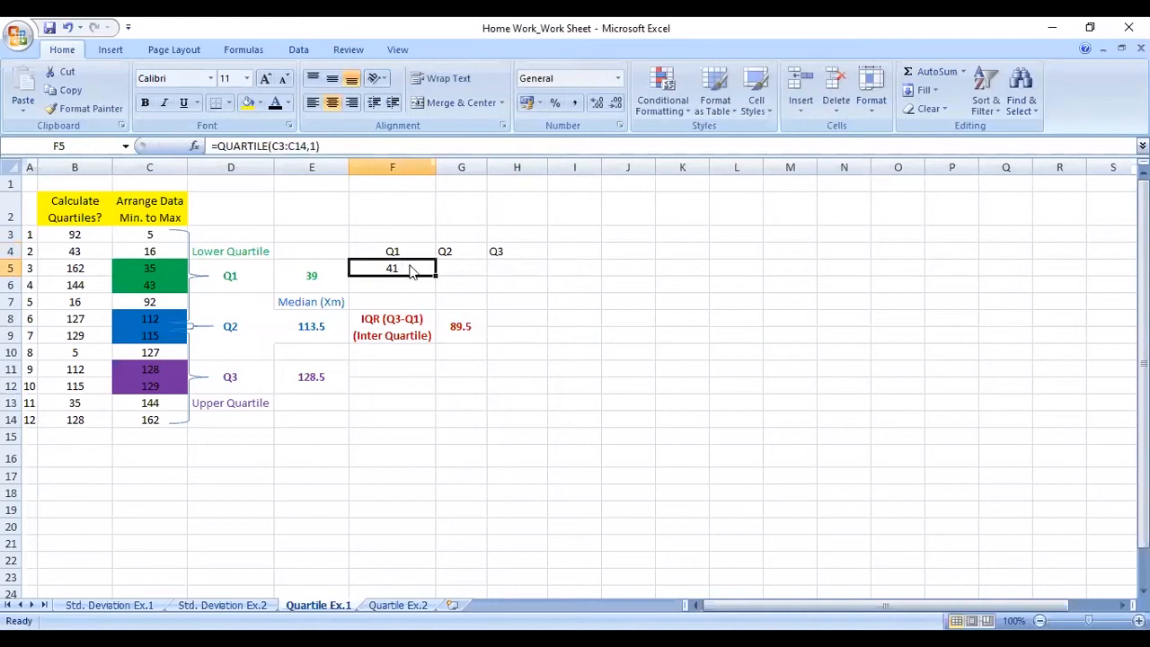
mouse_move(410, 267)
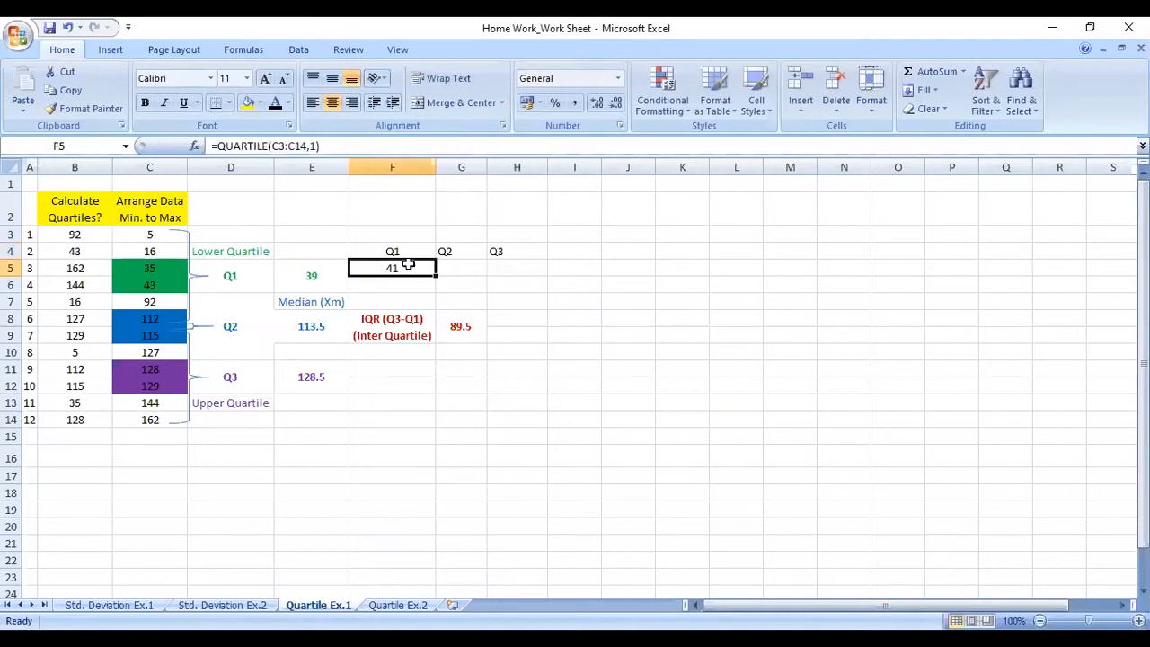
right_click(392, 268)
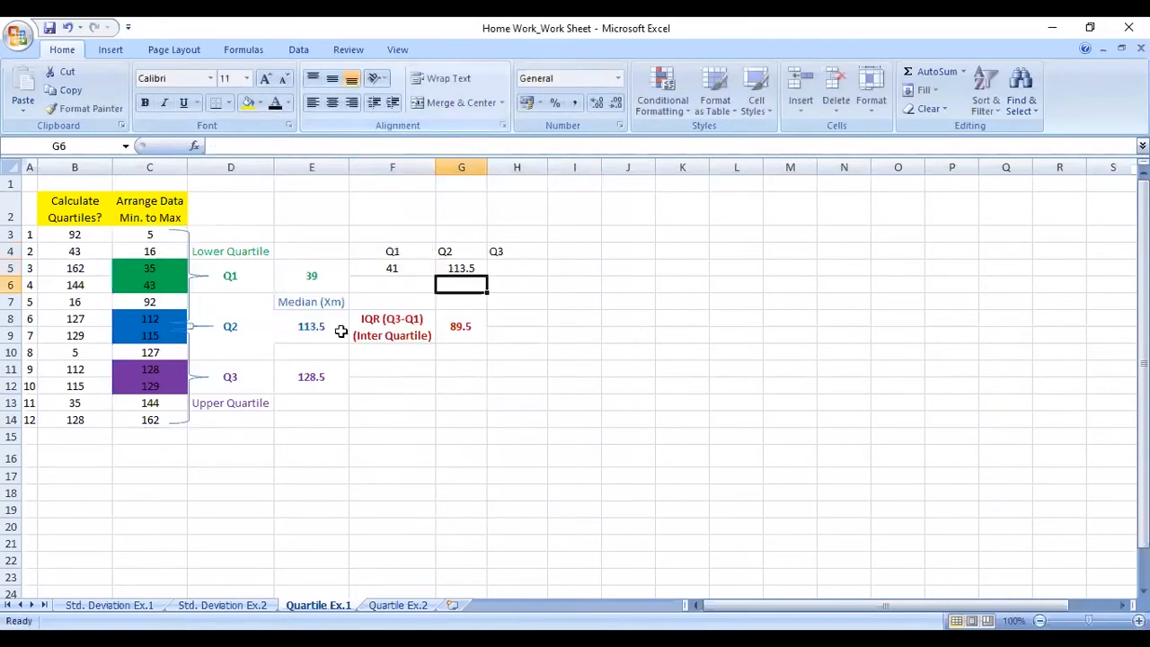
left_click(460, 268)
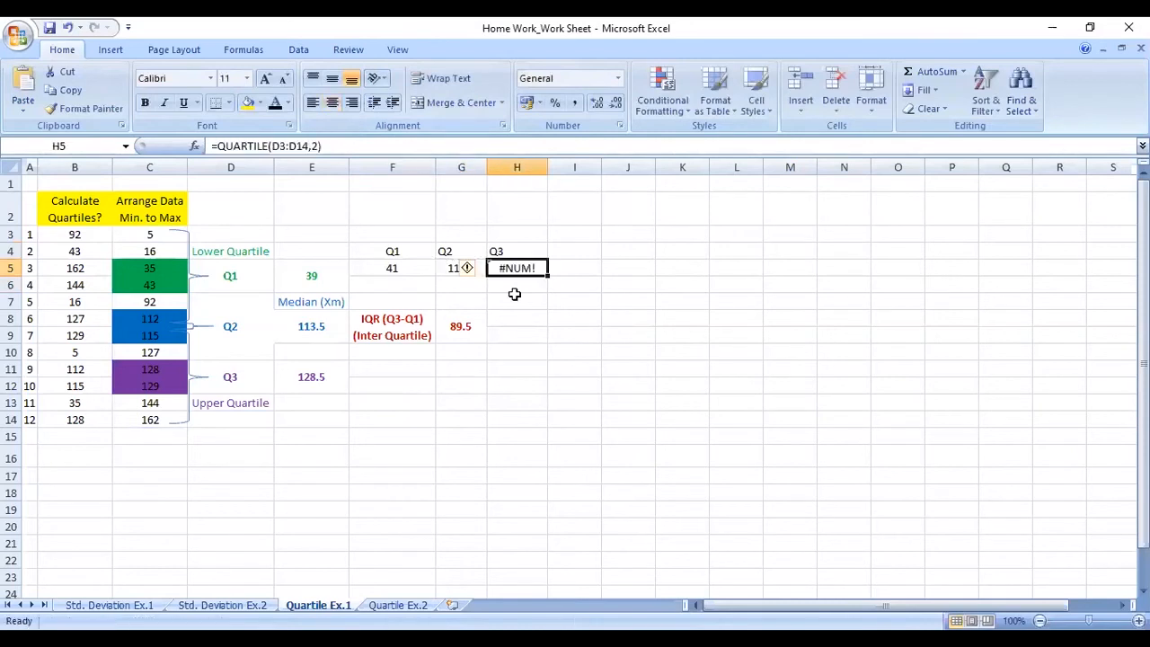
double_click(518, 268)
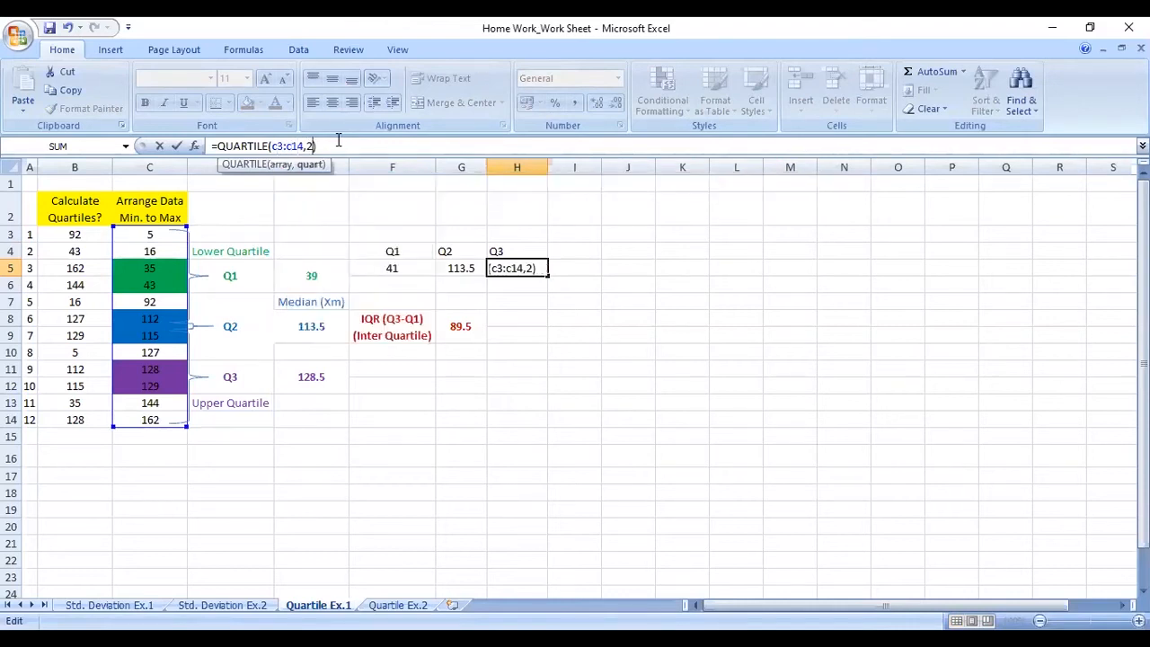
key("Backspace")
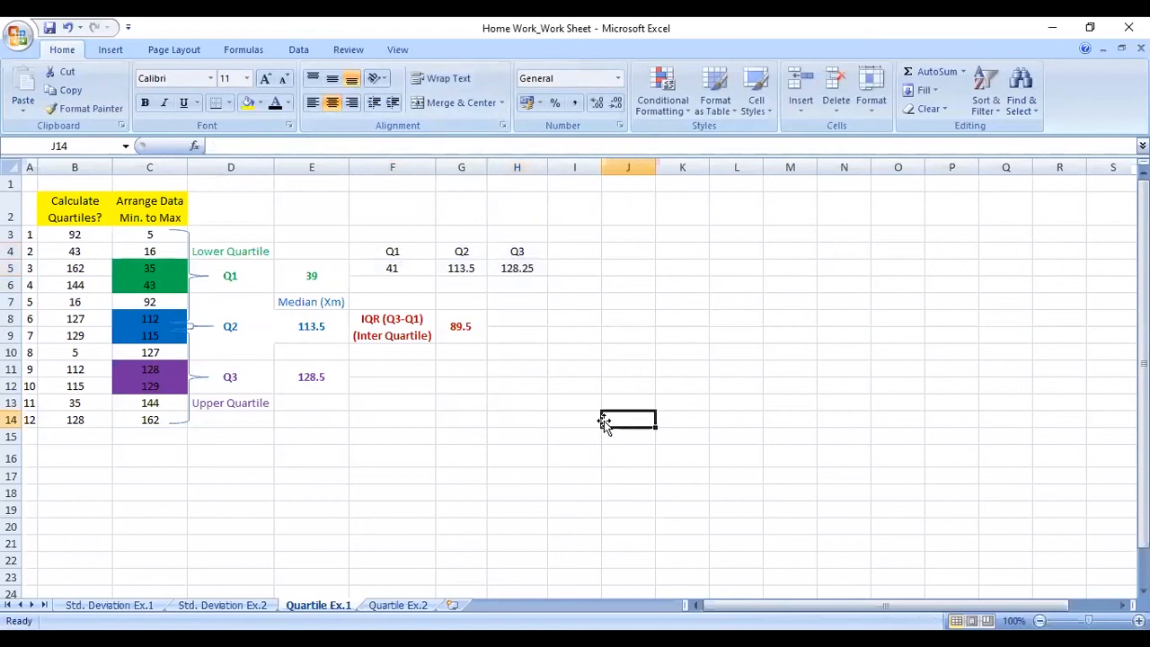
mouse_move(413, 424)
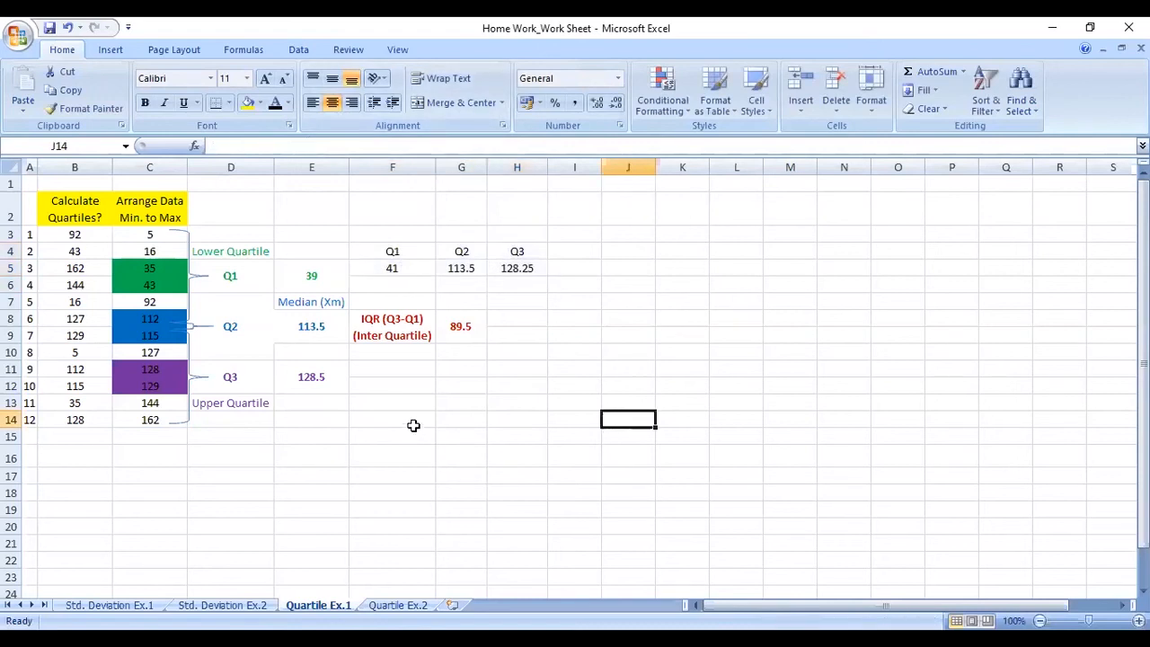
mouse_move(532, 270)
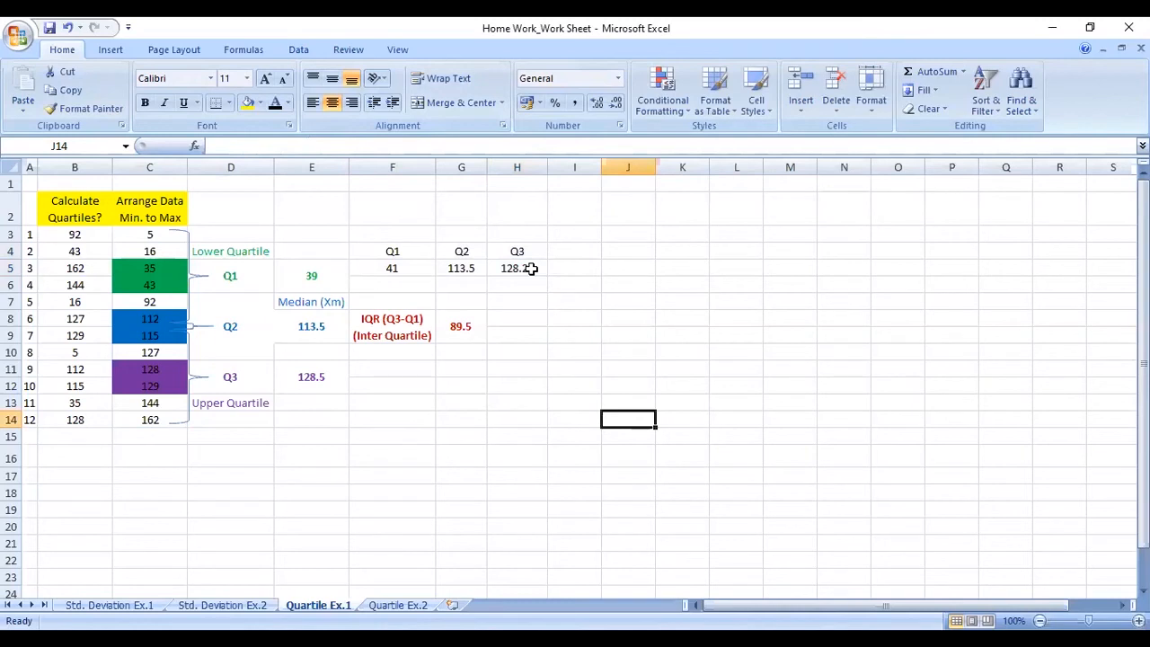
left_click(517, 350)
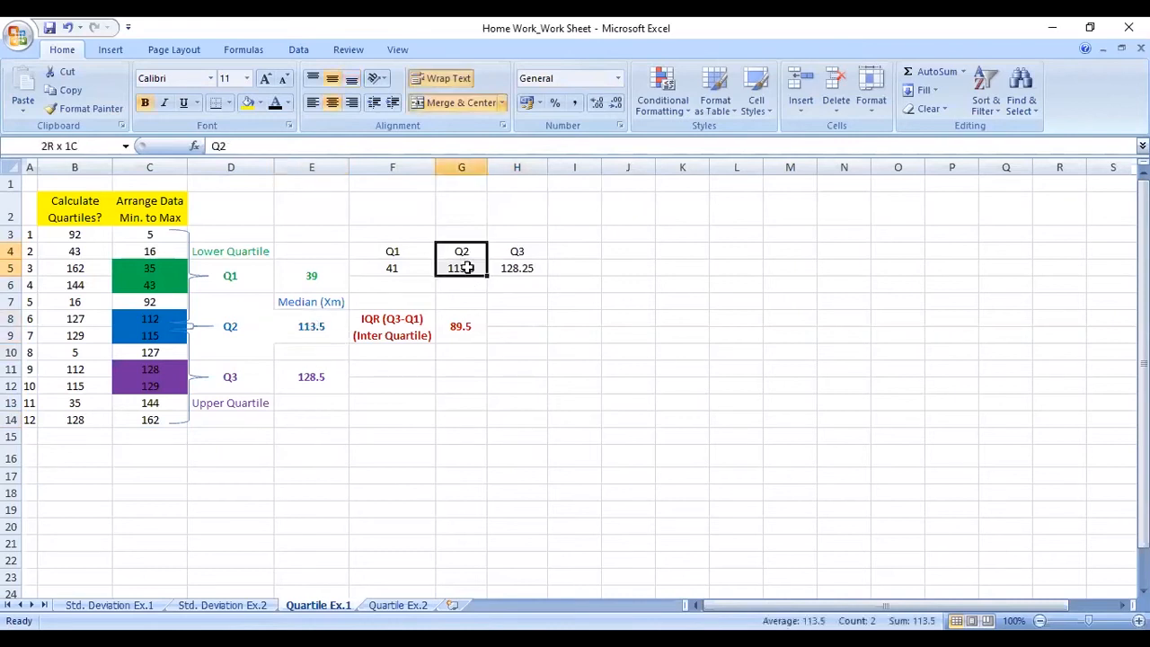
left_click(311, 277)
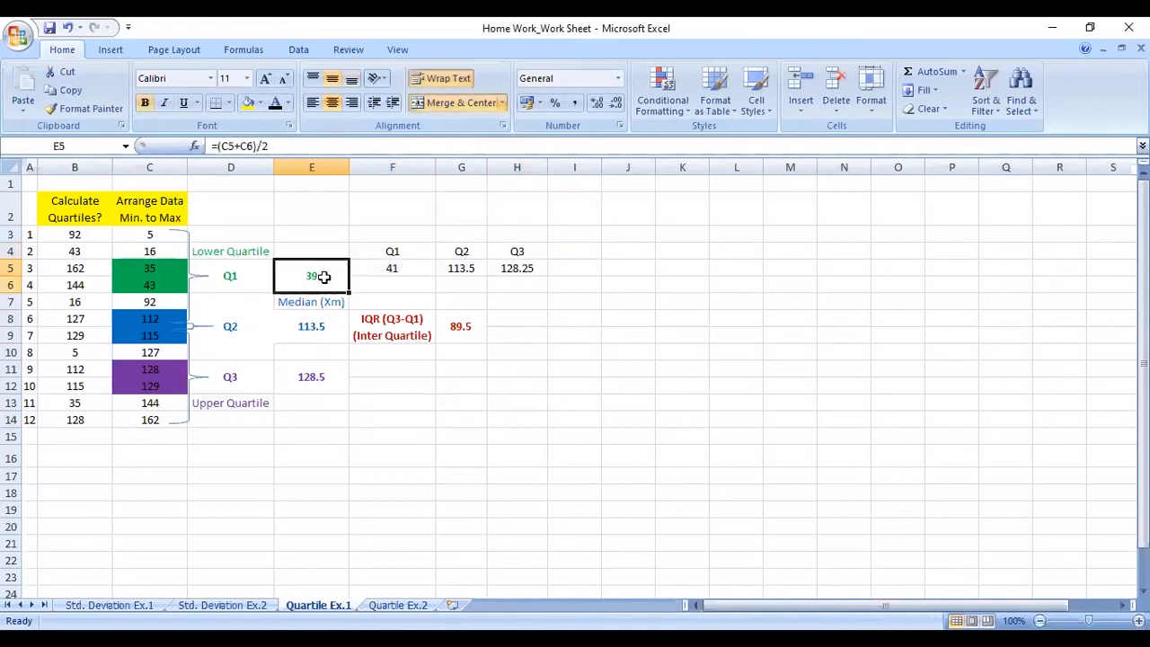
left_click(392, 261)
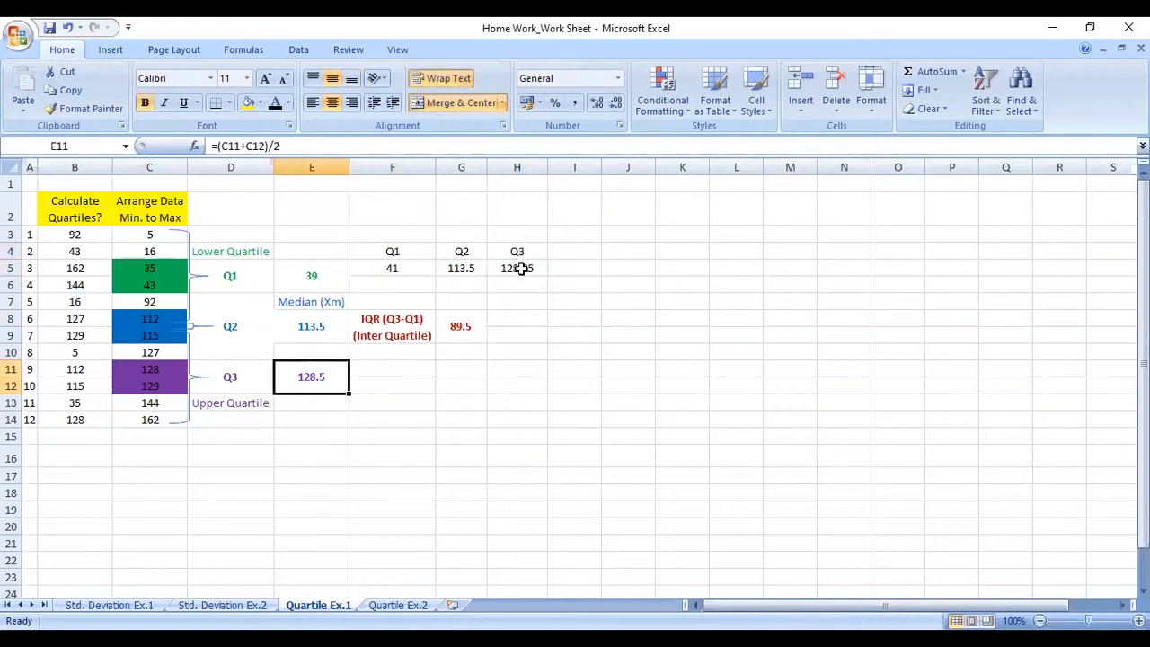
left_click(517, 267)
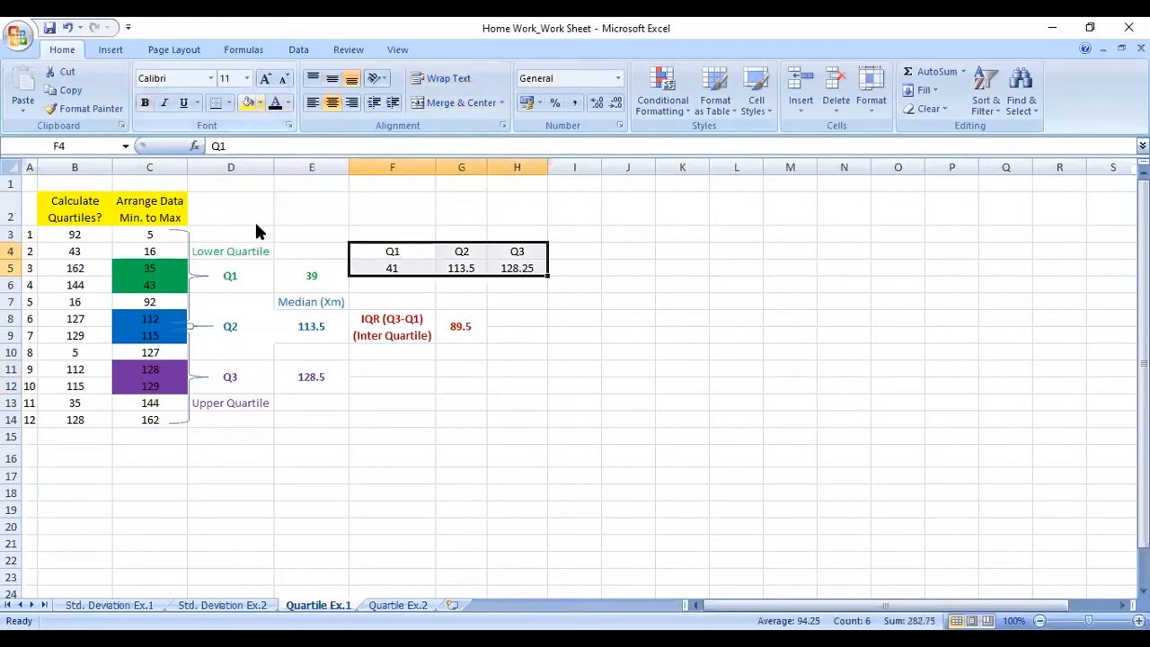
Fill the F4:H5 quartile block orange, then select the empty cells F3:H3 above it
left_click(260, 103)
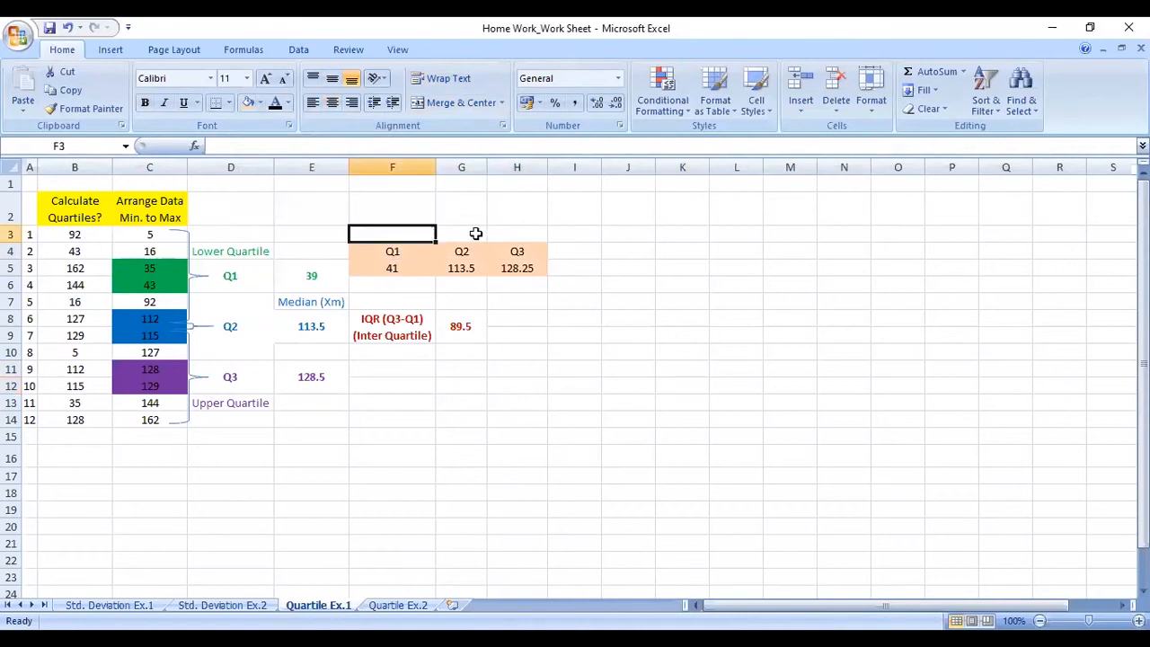
left_click_drag(391, 233, 517, 234)
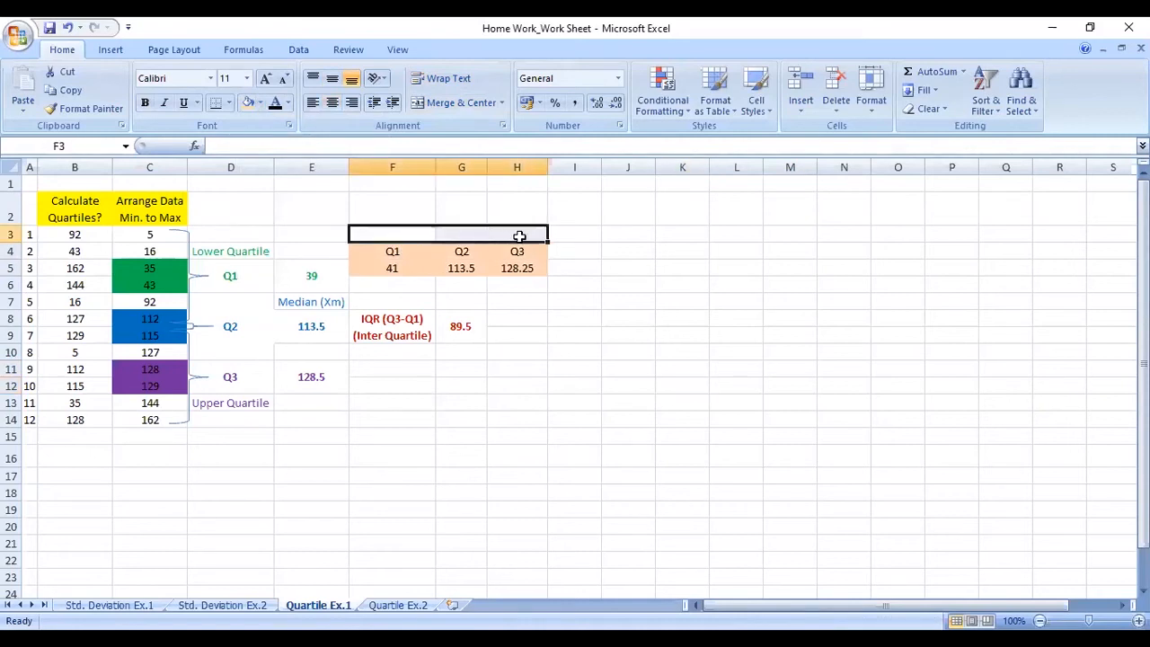
mouse_move(848, 582)
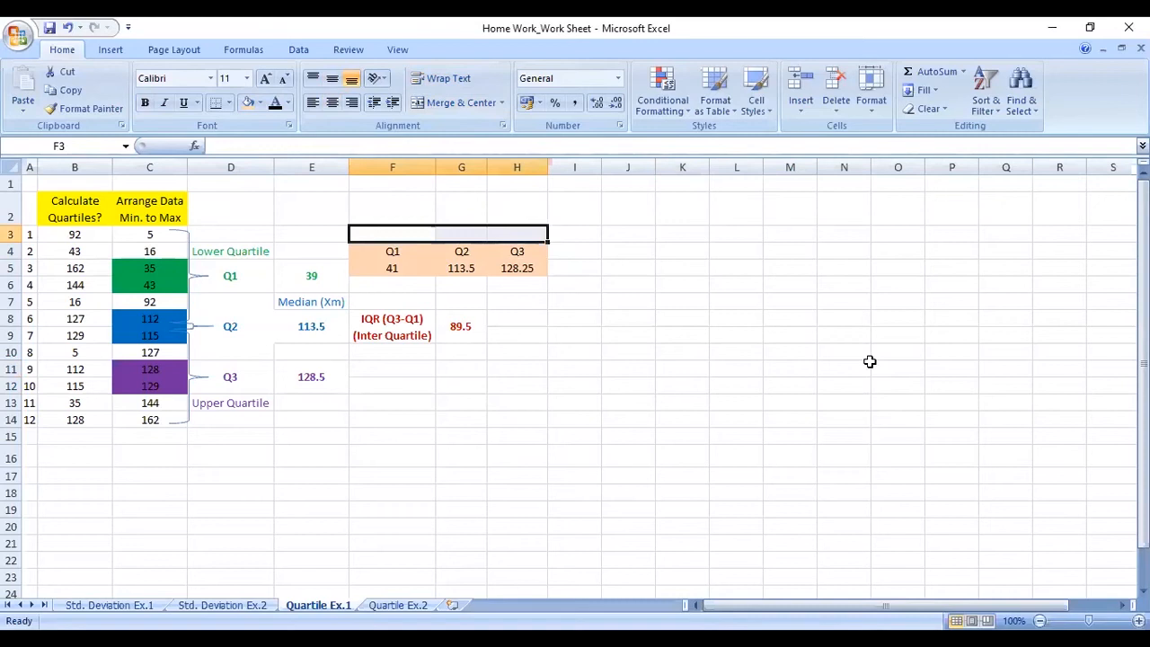
mouse_move(327, 332)
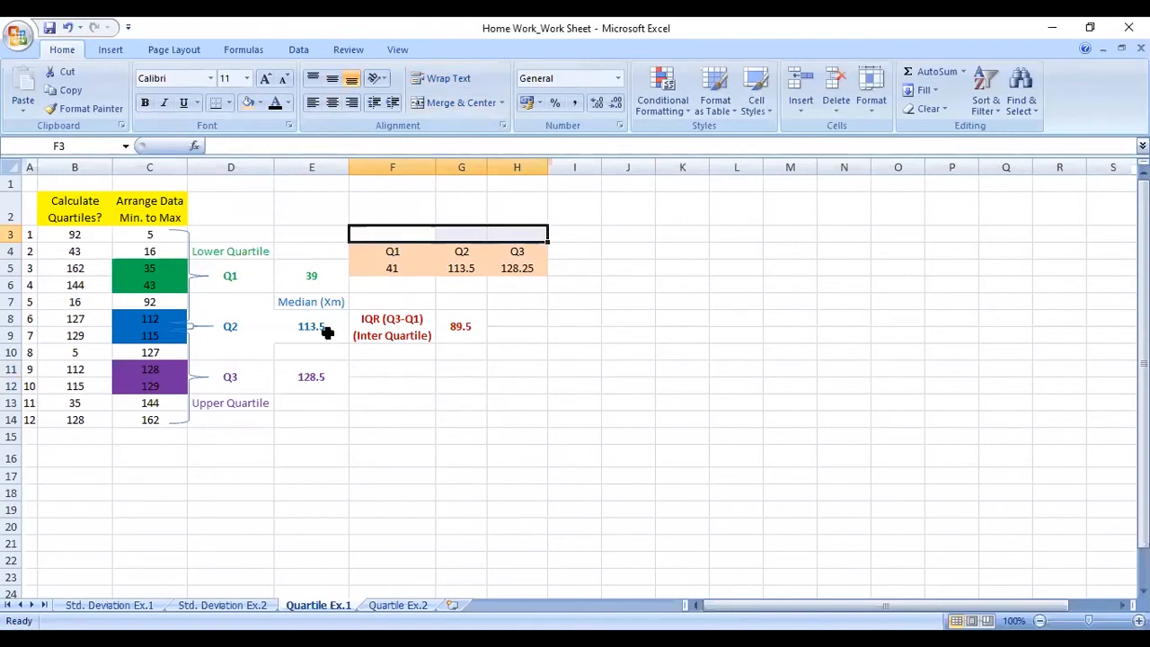
left_click(311, 326)
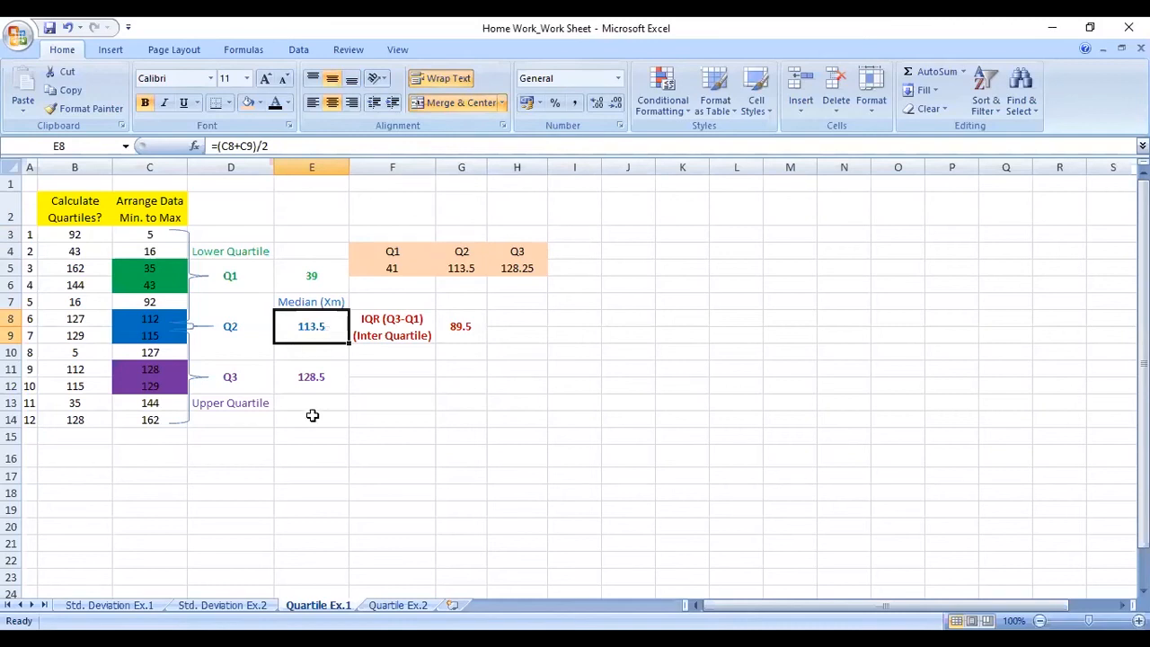
mouse_move(266, 504)
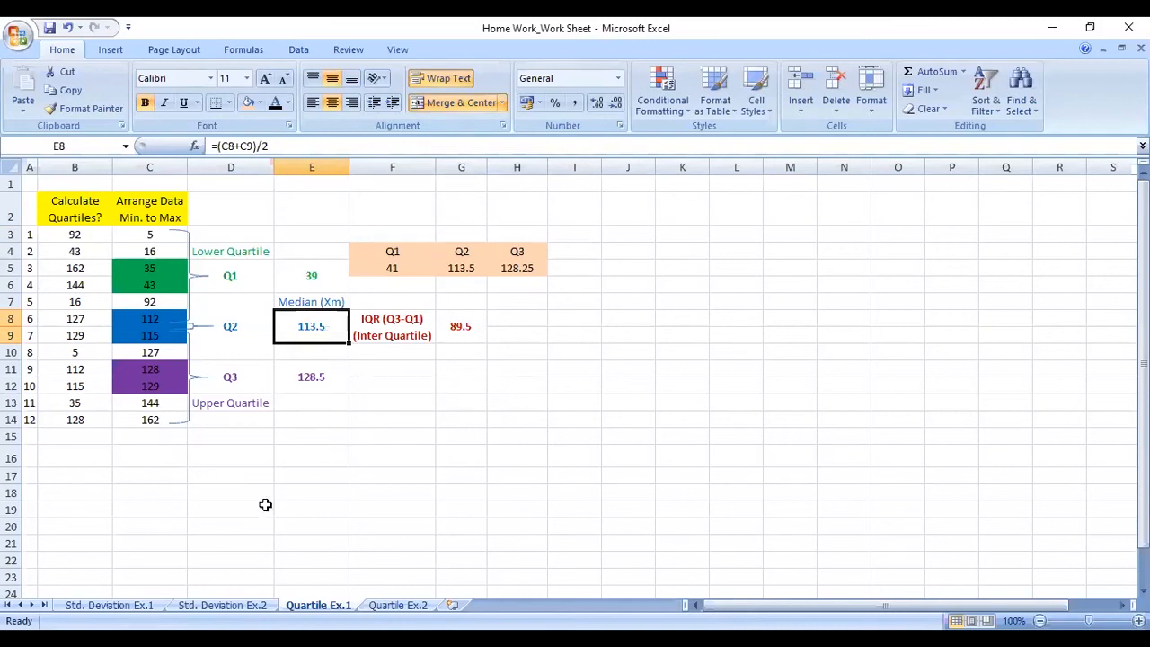
mouse_move(295, 478)
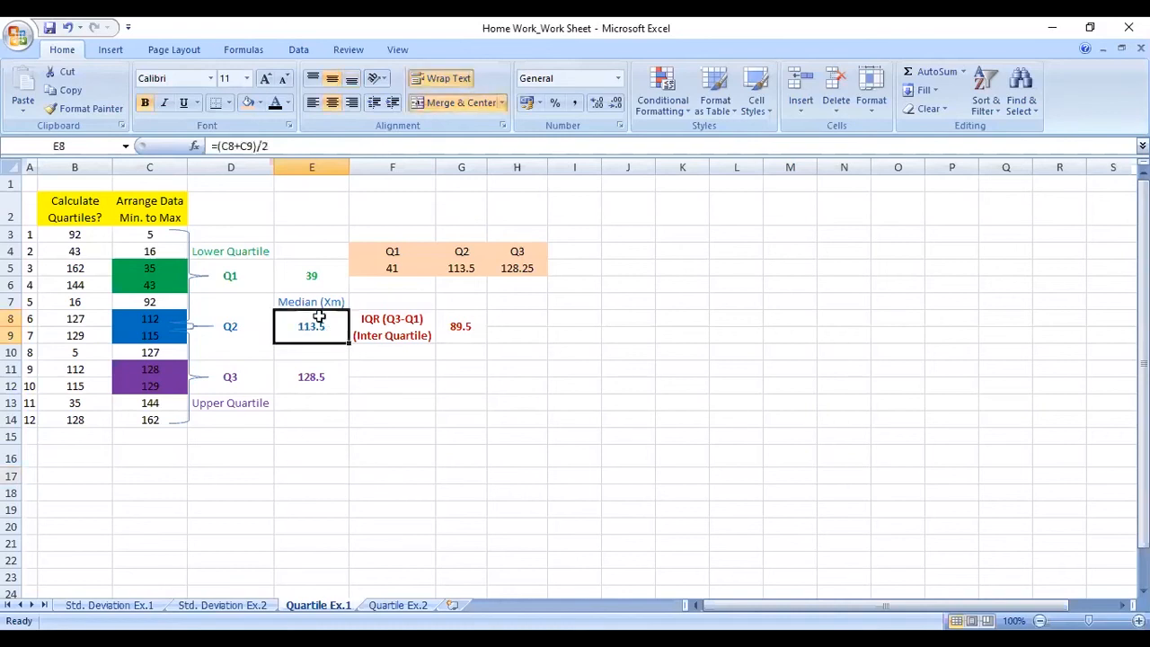
mouse_move(327, 320)
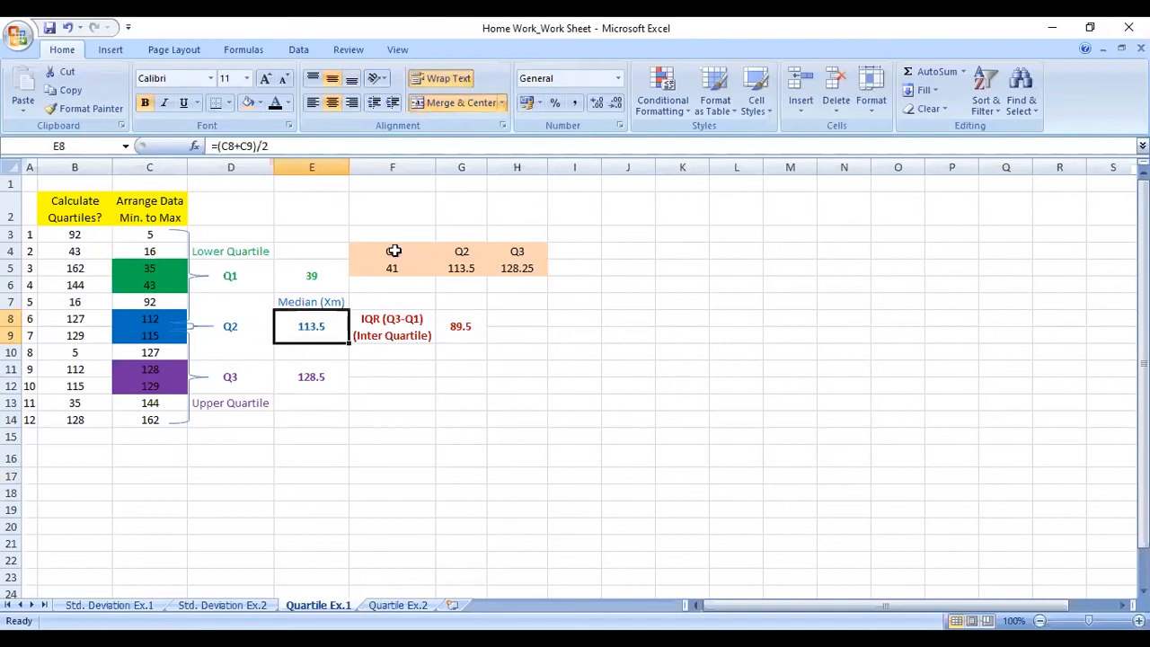
Copy the orange F4:H5 quartile block and paste it onto the Quartile Ex.2 sheet
right_click(392, 268)
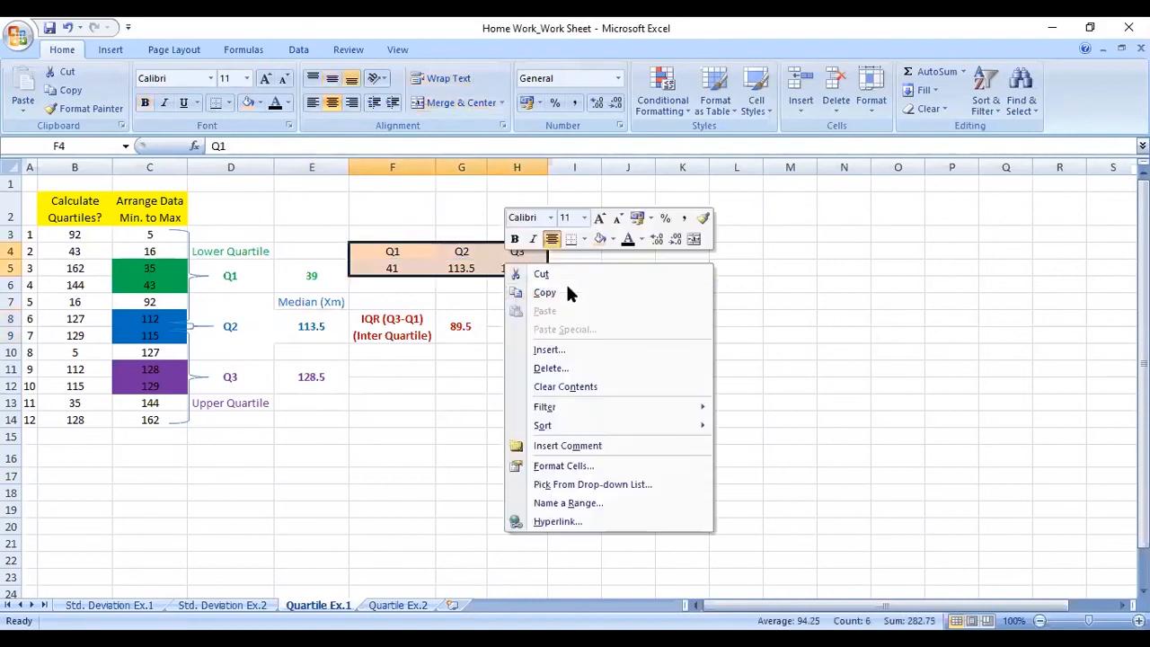
left_click(545, 291)
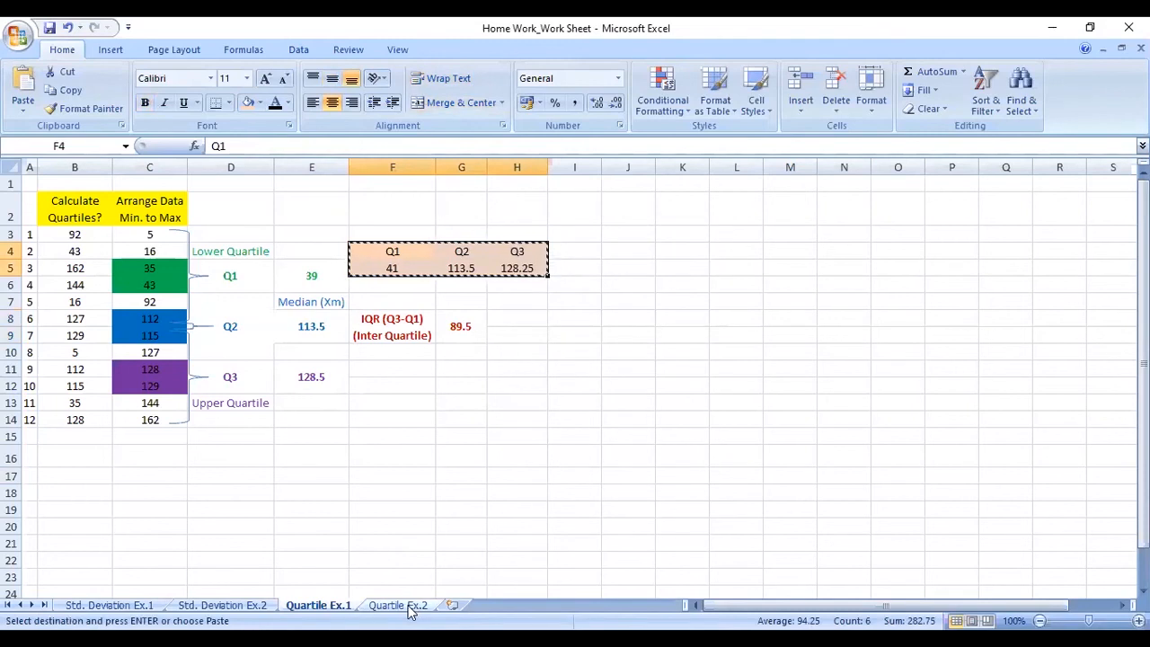
left_click(397, 604)
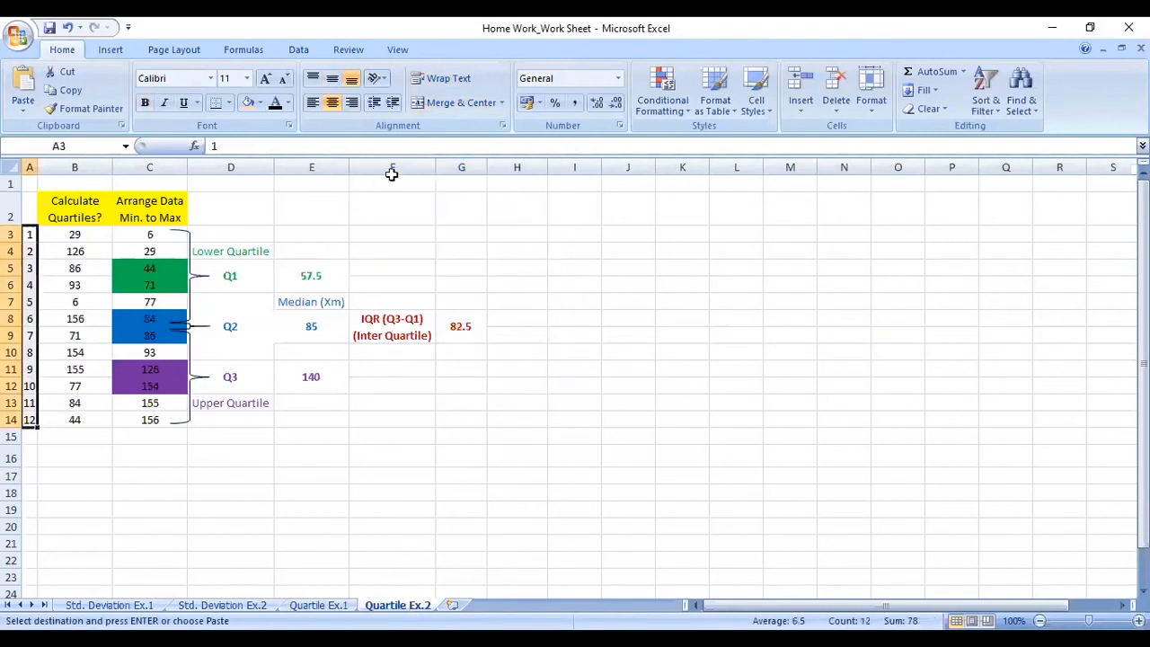
left_click(392, 267)
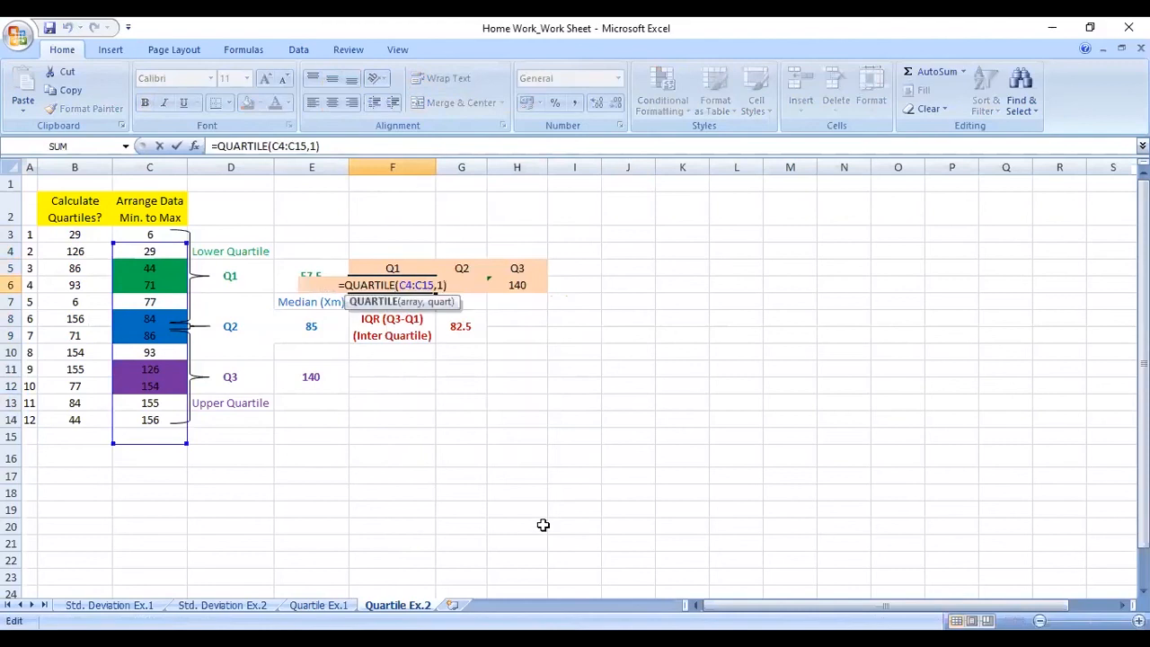
mouse_move(453, 369)
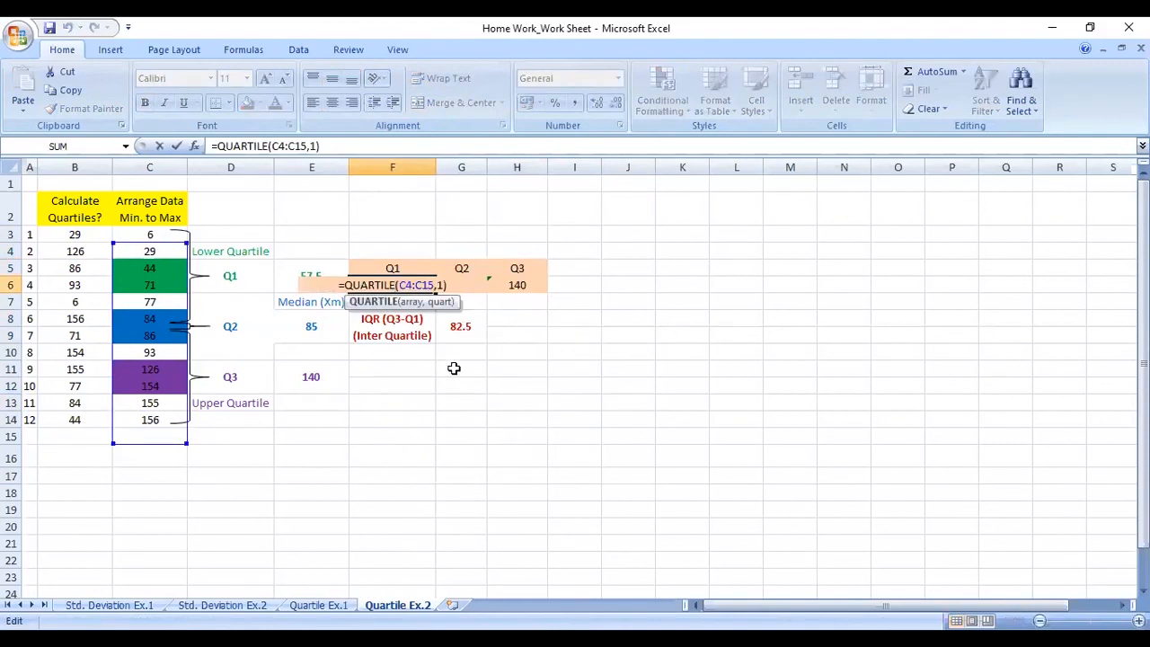
mouse_move(605, 298)
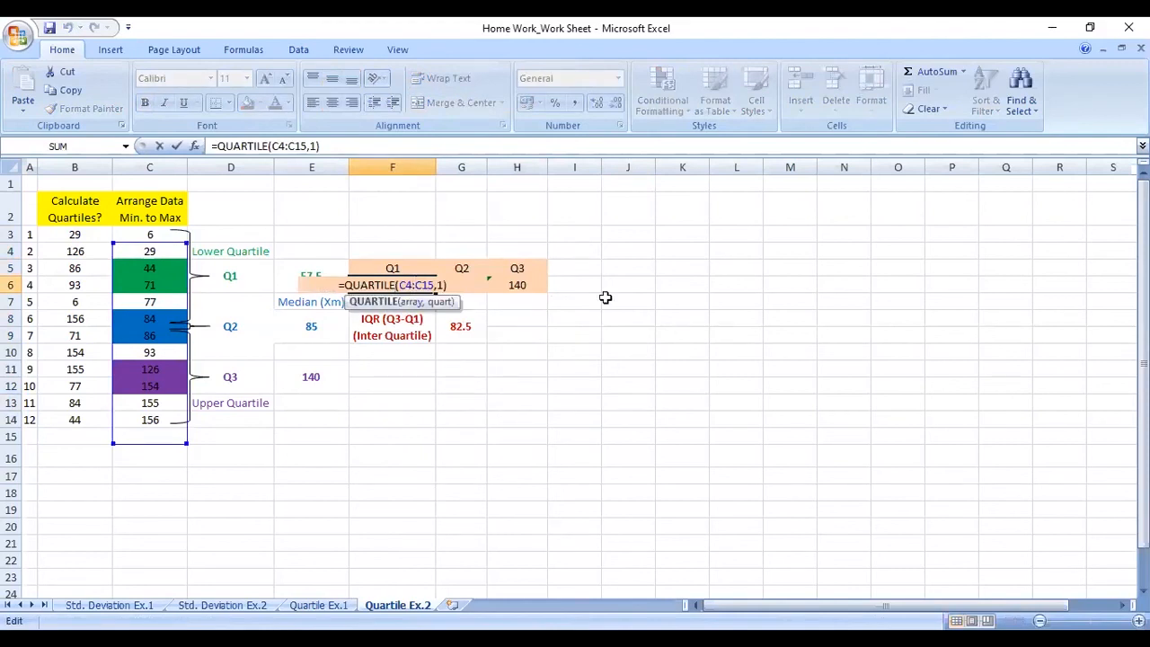
Shift the pasted Q1 formula's data range so the block shows 64.25, 86 and 140
key("Backspace")
type("3")
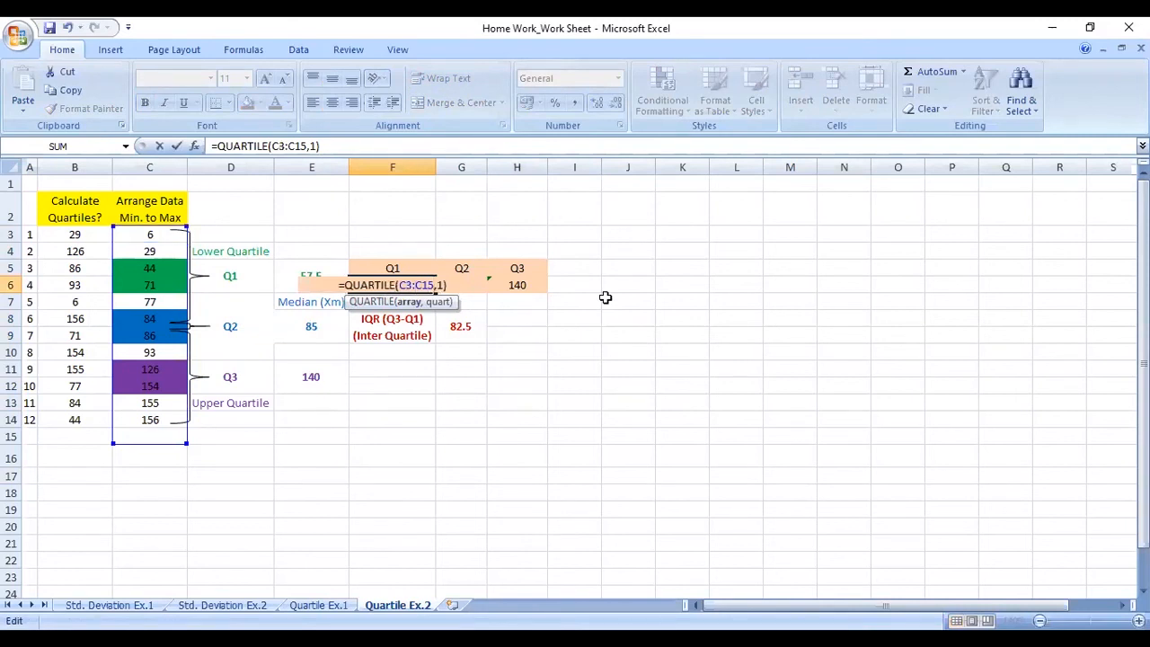
key("enter")
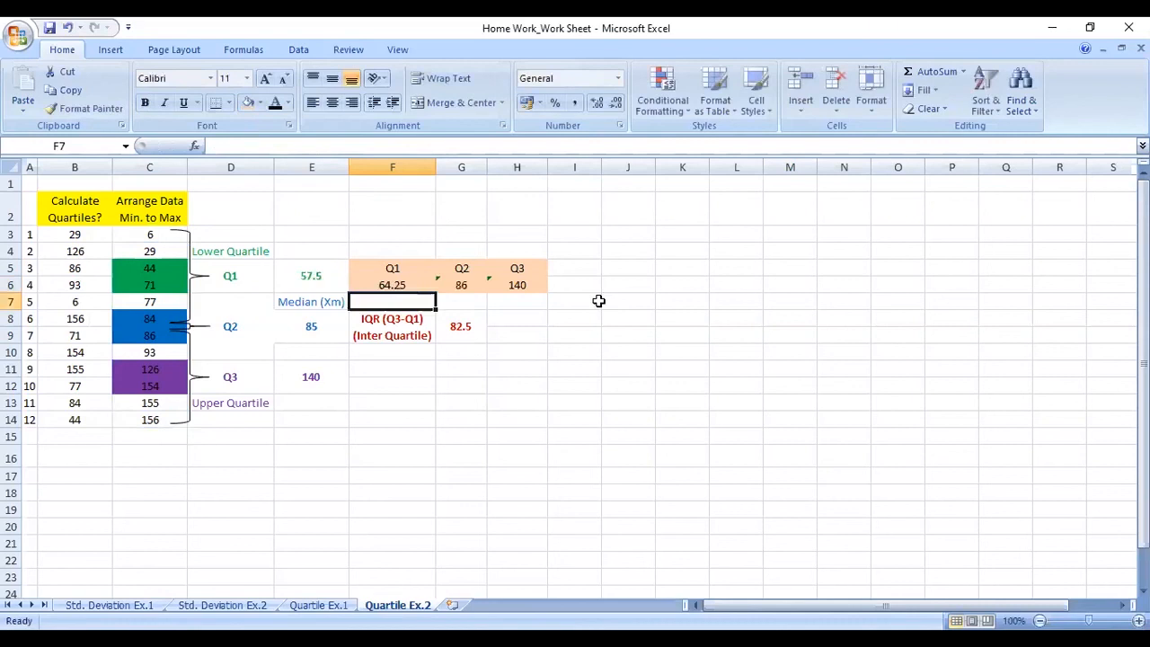
left_click(574, 403)
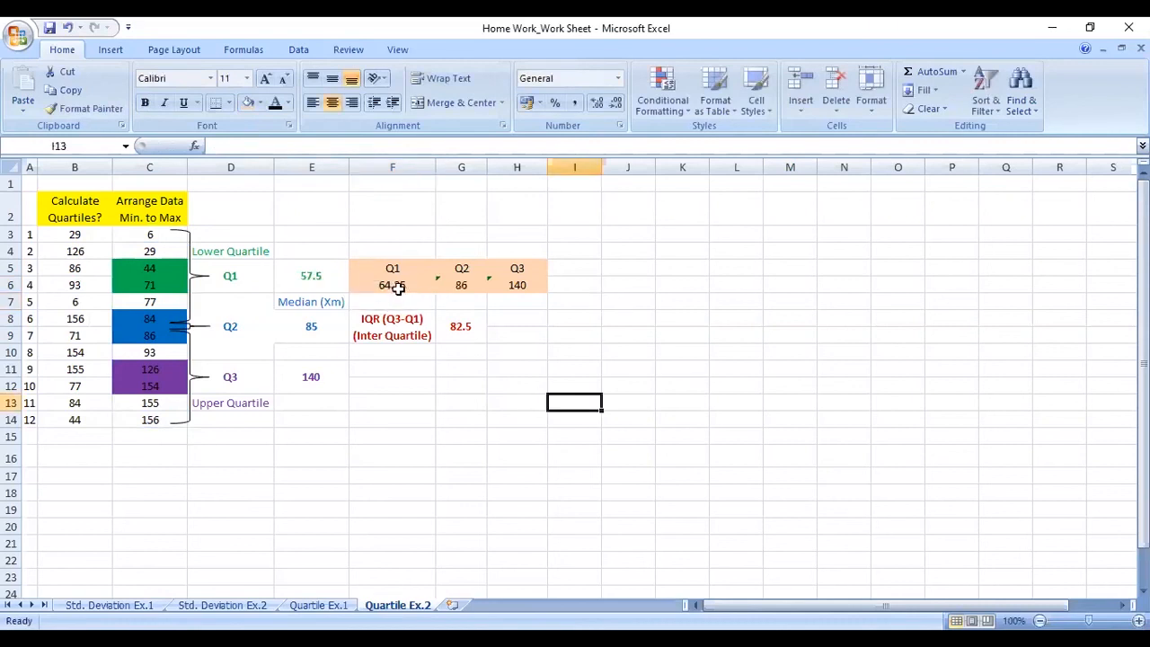
Copy the Q1 formula into G6 and fix its range and quartile number so Q2 reads 85
left_click(392, 284)
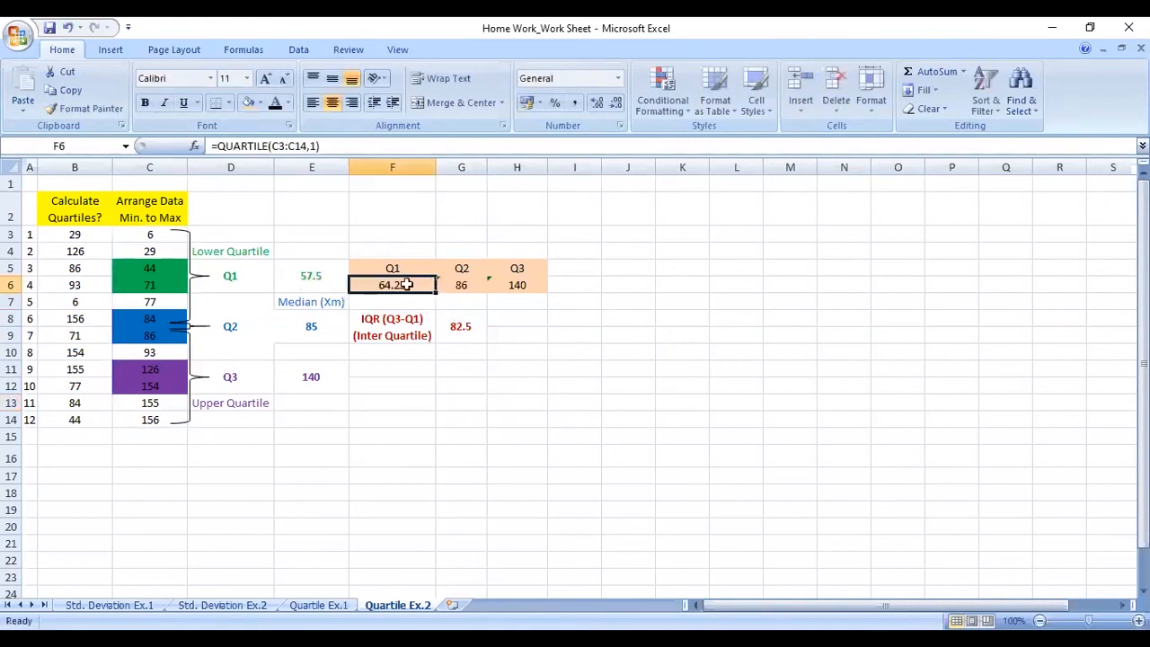
right_click(392, 283)
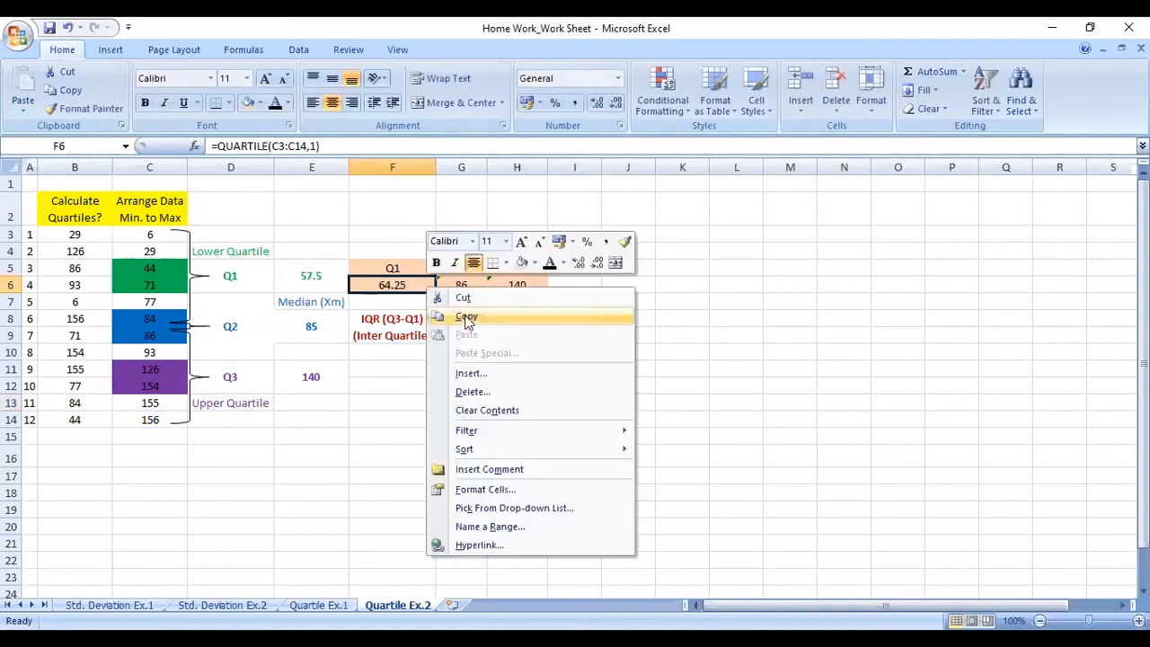
left_click(467, 316)
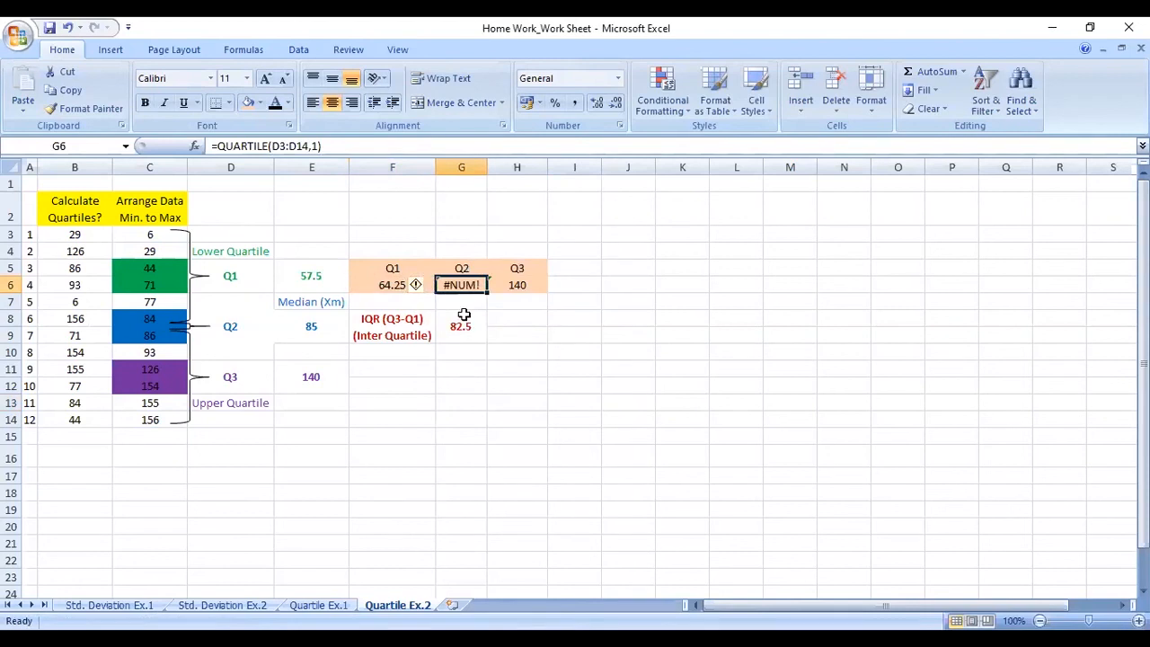
double_click(460, 284)
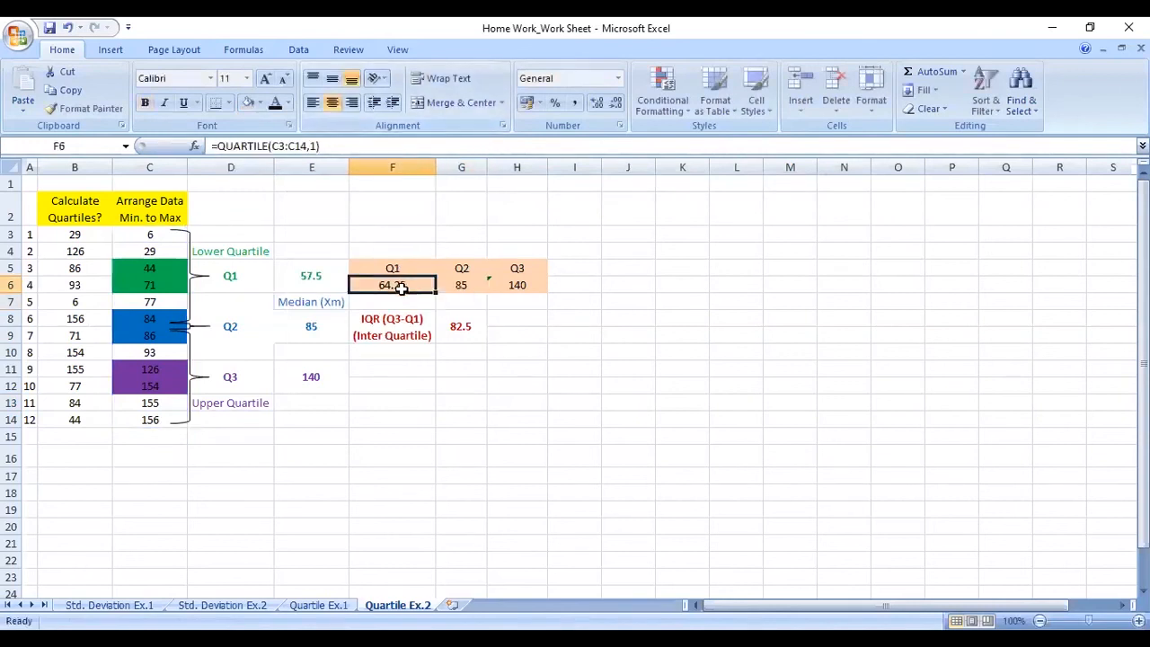
left_click(460, 284)
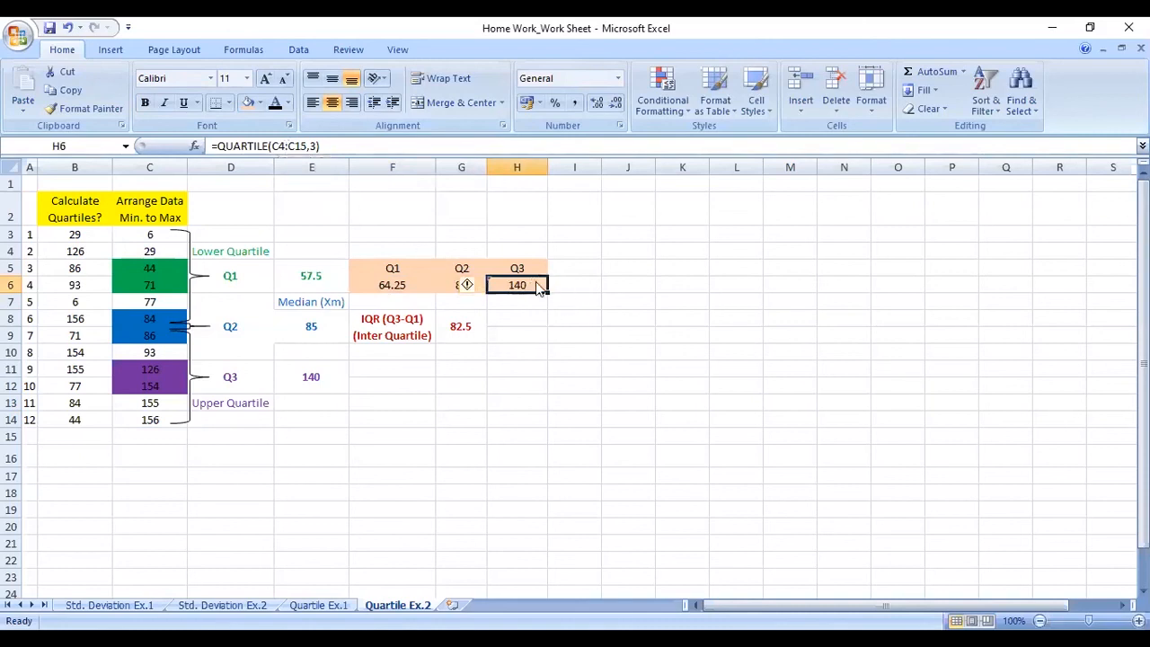
double_click(518, 283)
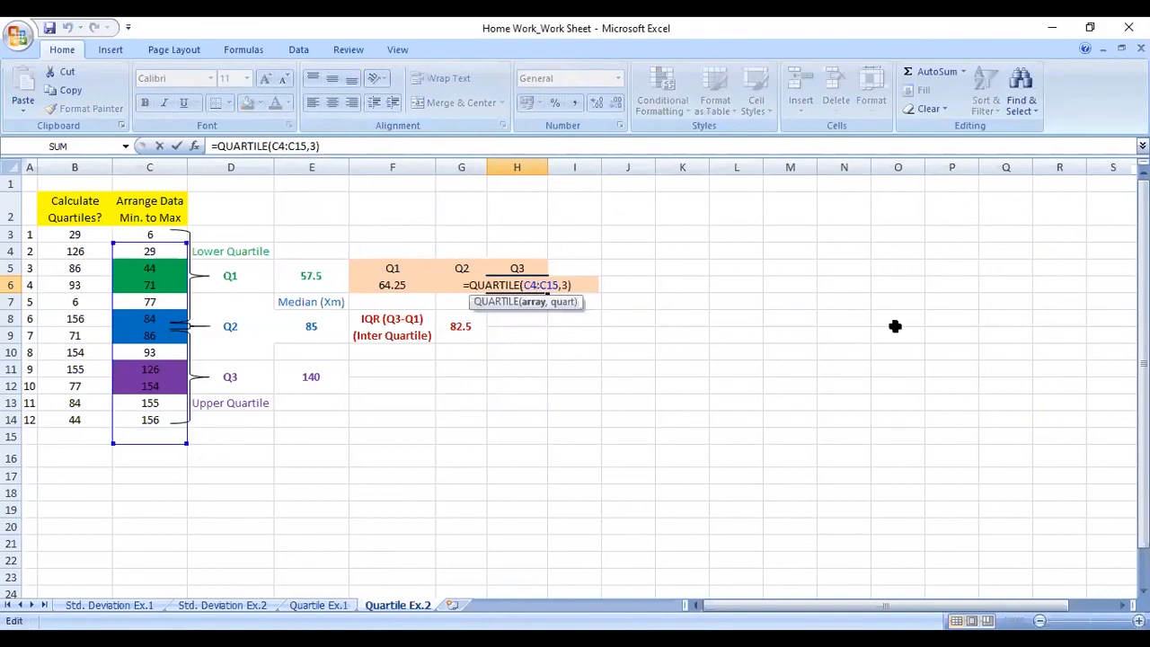